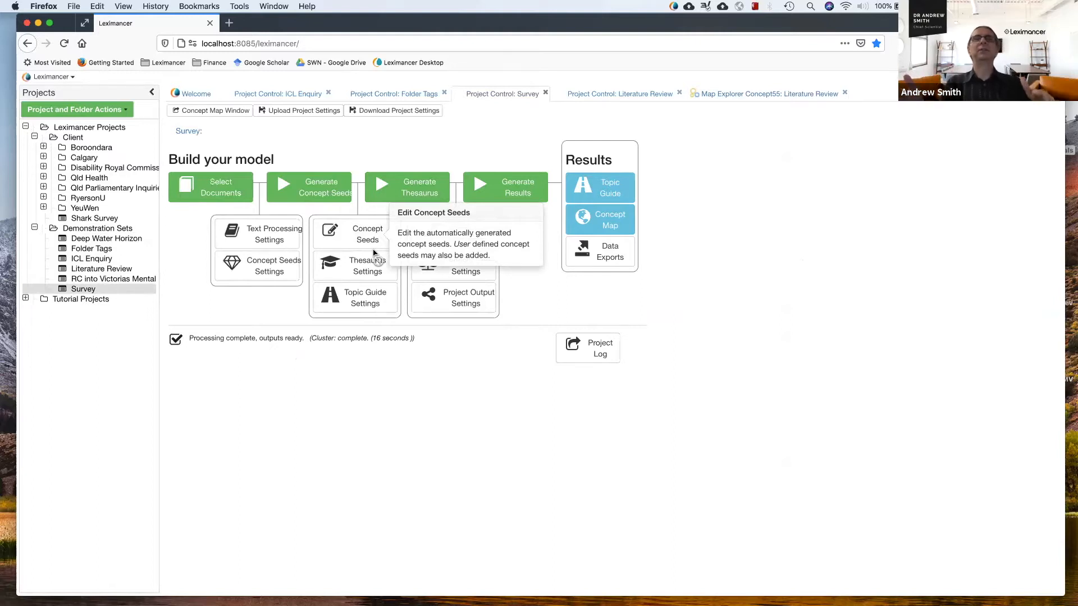
mouse_move(410, 294)
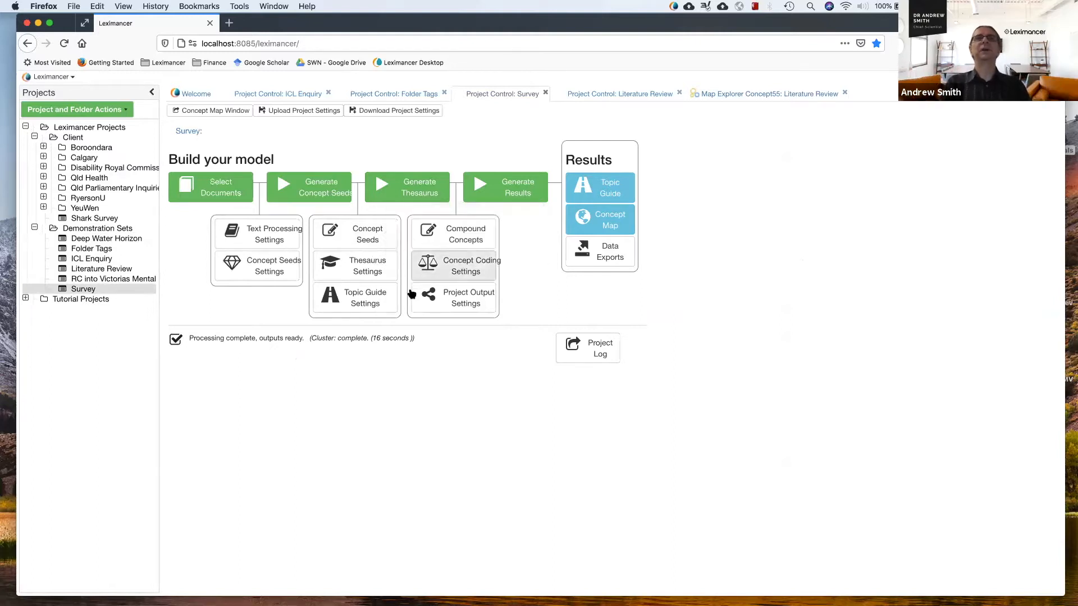
mouse_move(367, 234)
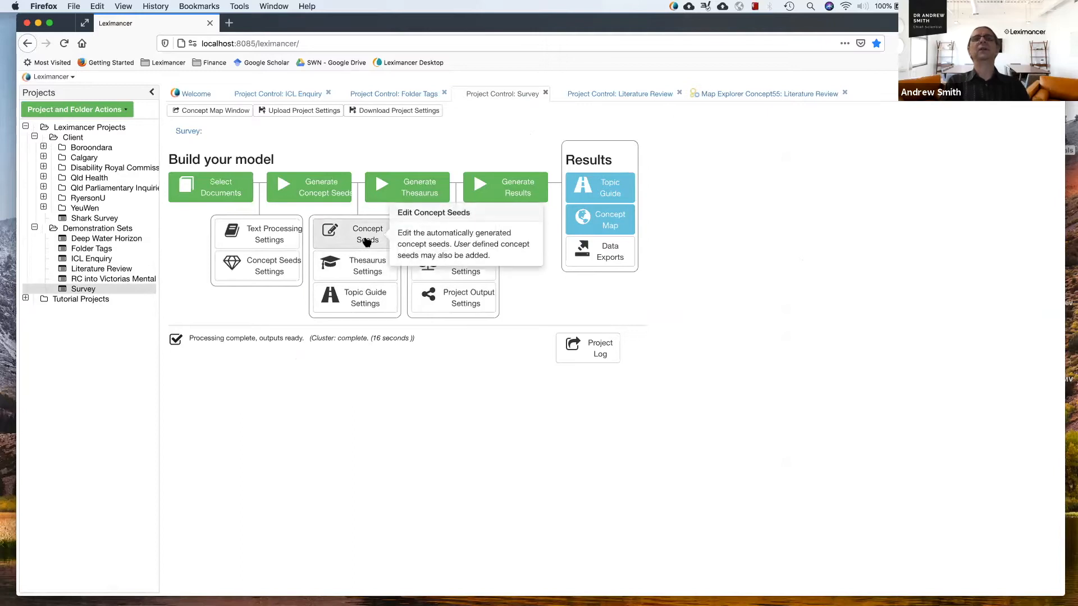
Step: Review the concept seeds' auto tags for age, gender, position, satisfaction and respondent numbers
click(367, 233)
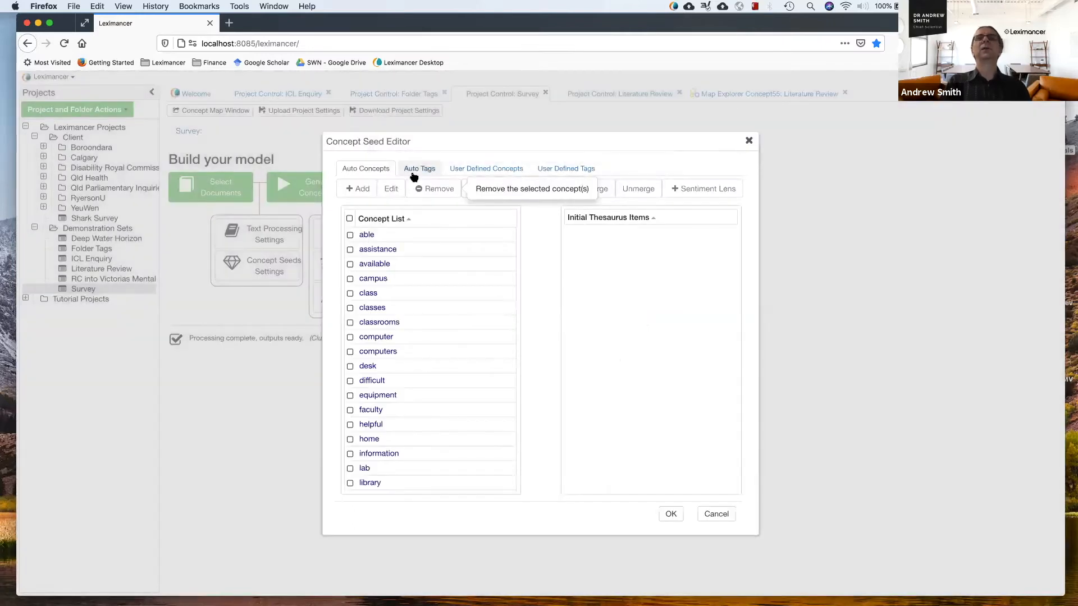
click(420, 169)
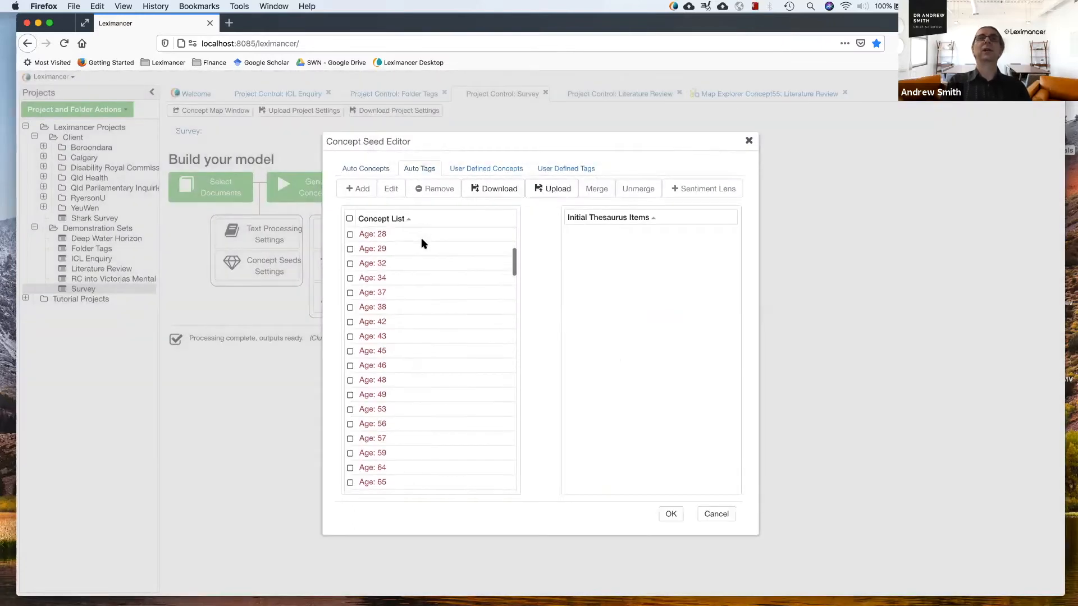
scroll(down, 3)
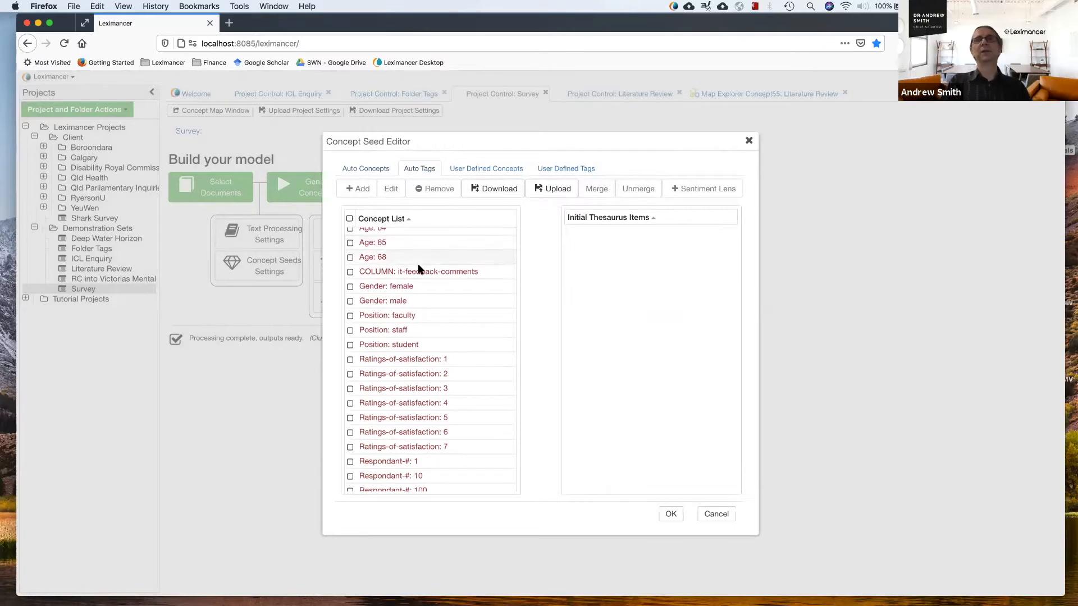
mouse_move(428, 341)
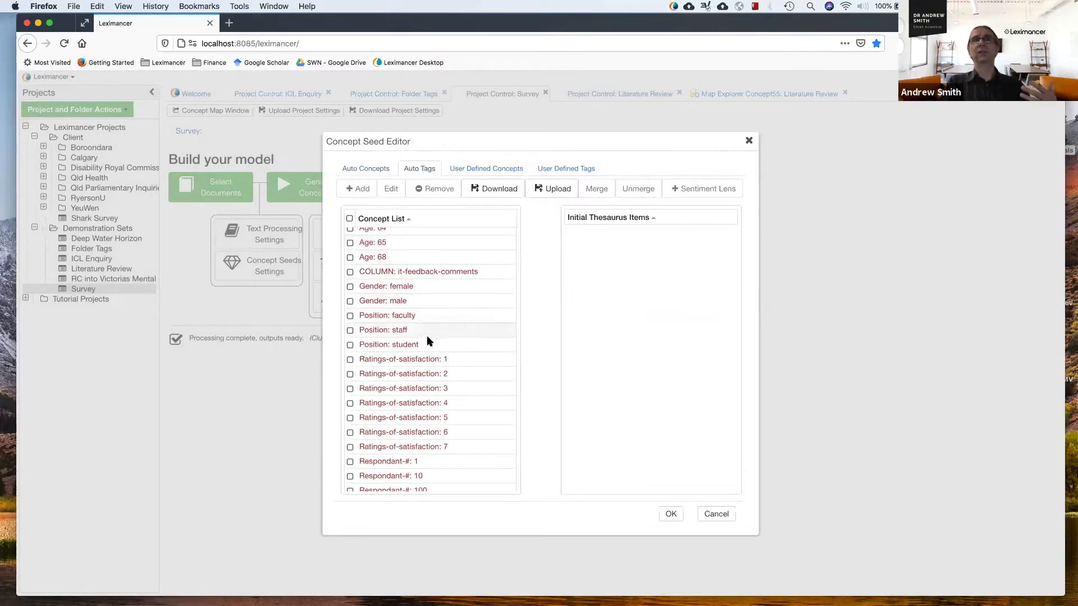
mouse_move(449, 403)
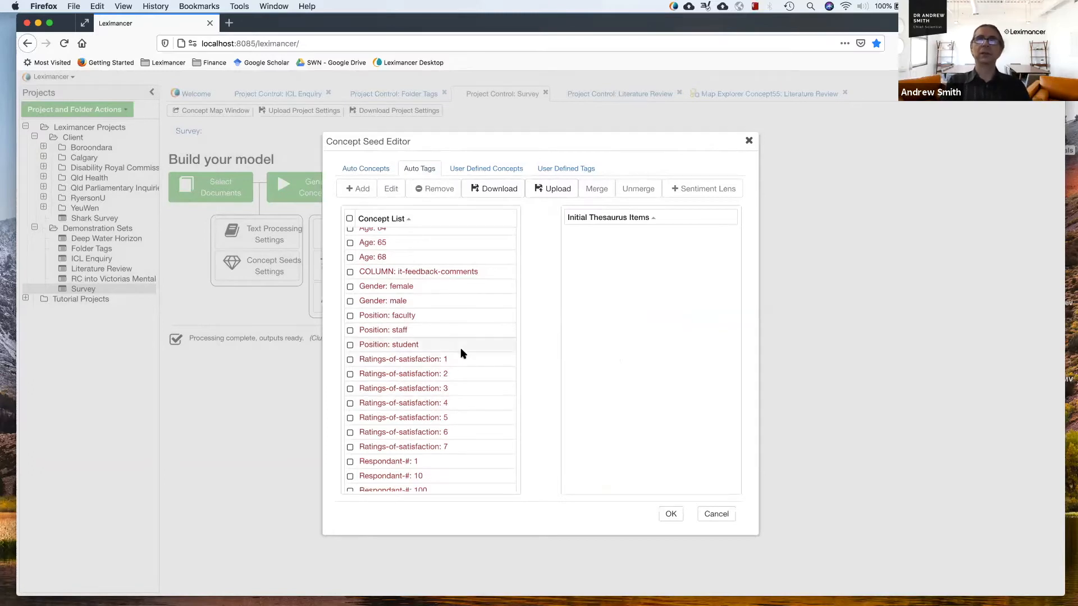
scroll(down, 3)
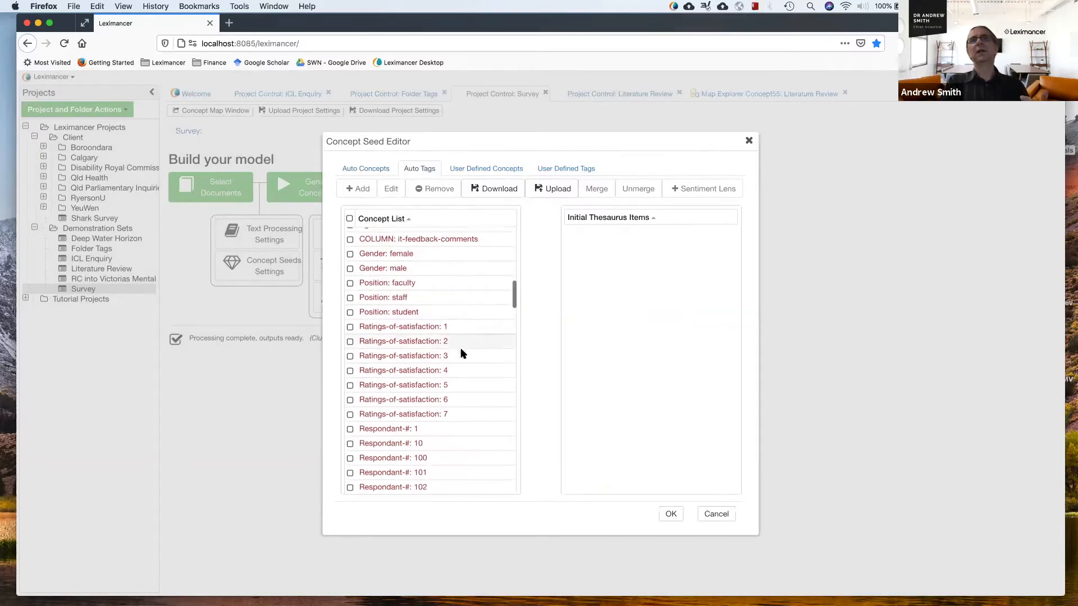
scroll(down, 3)
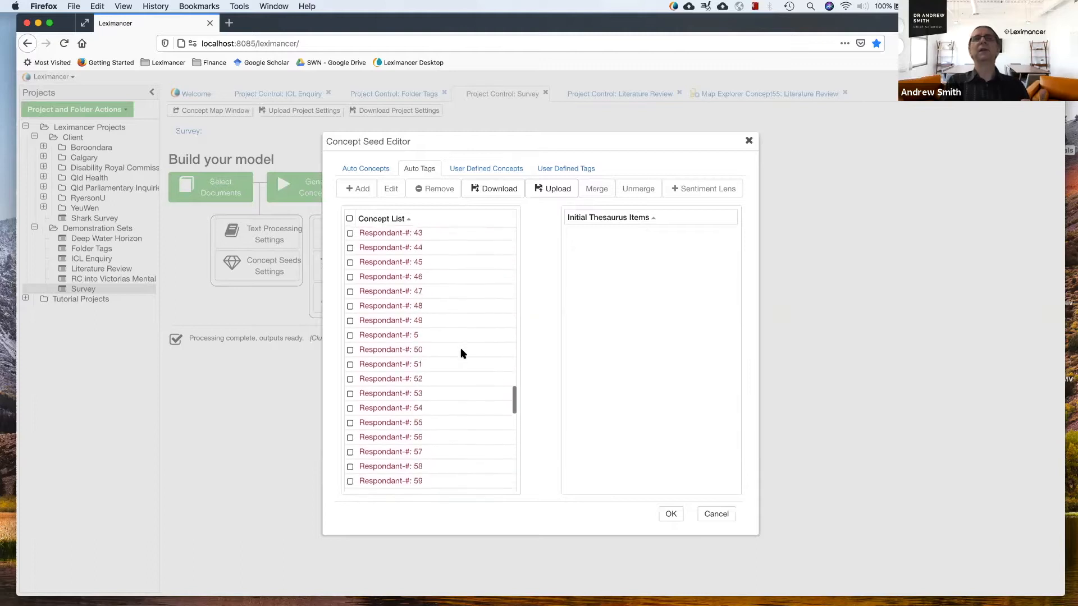
Step: Switch back to the automatically generated concept list and browse it
click(366, 169)
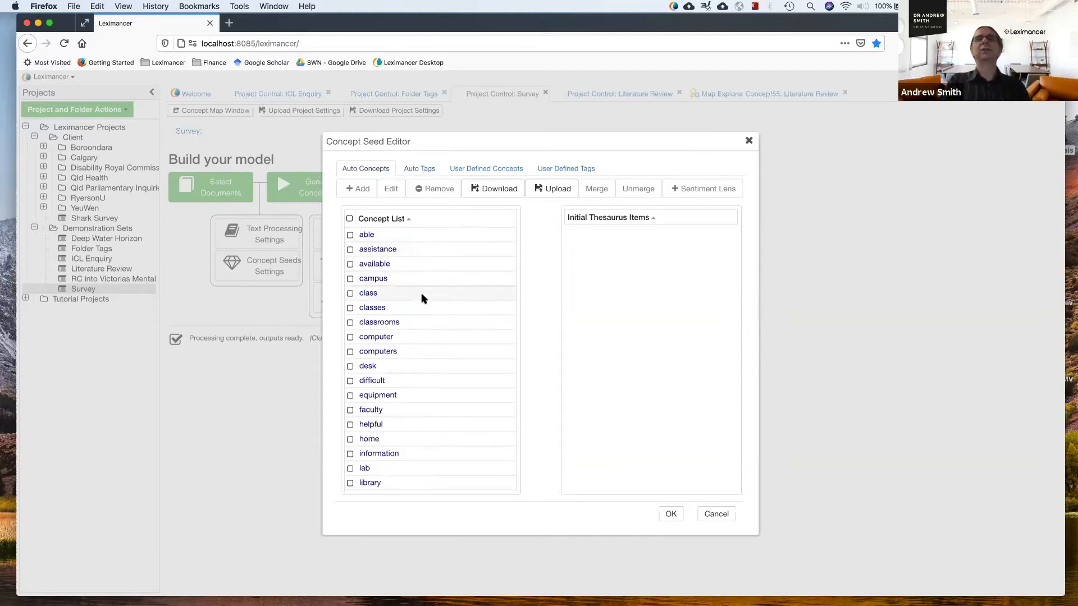
scroll(down, 3)
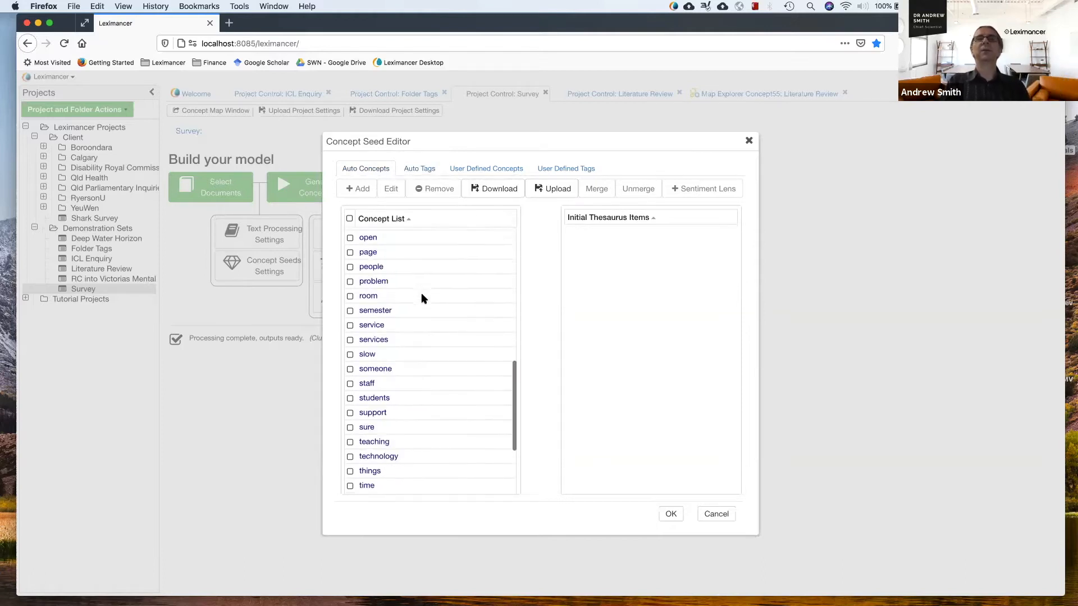
scroll(up, 3)
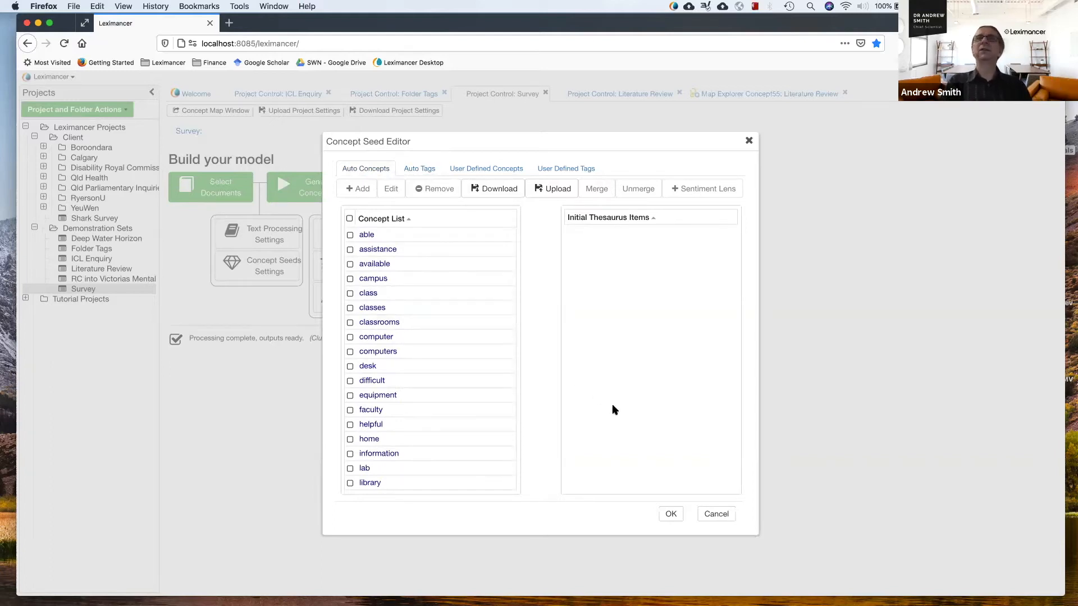
mouse_move(426, 289)
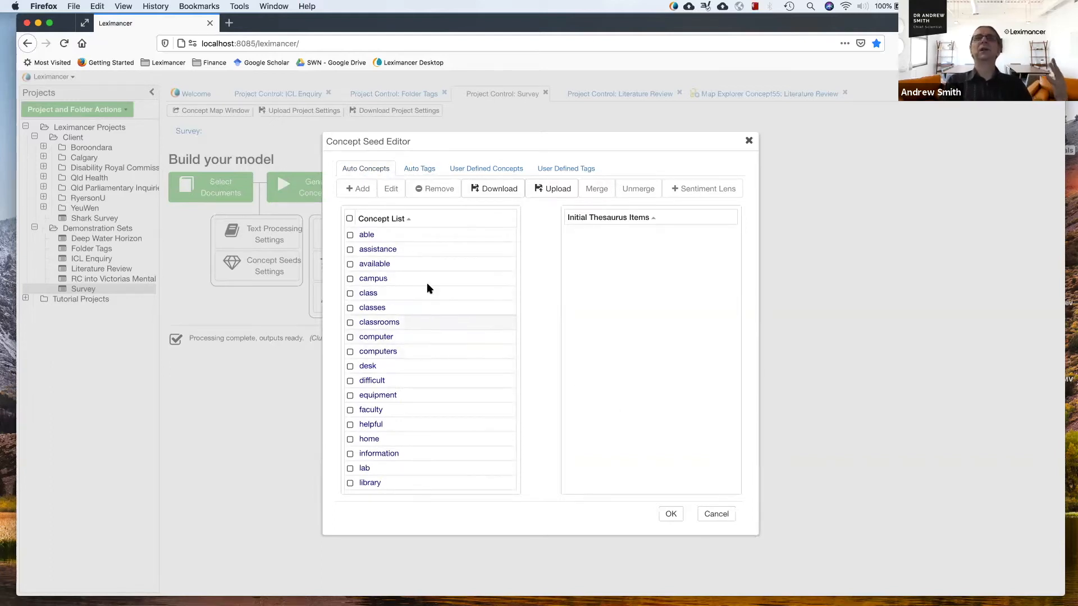
mouse_move(408, 248)
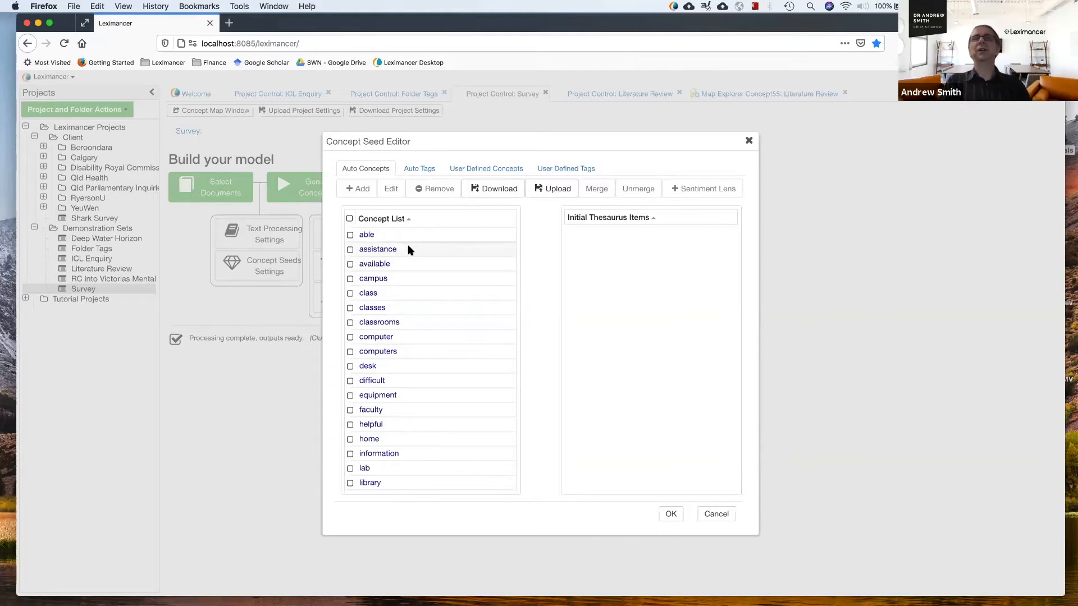
mouse_move(422, 177)
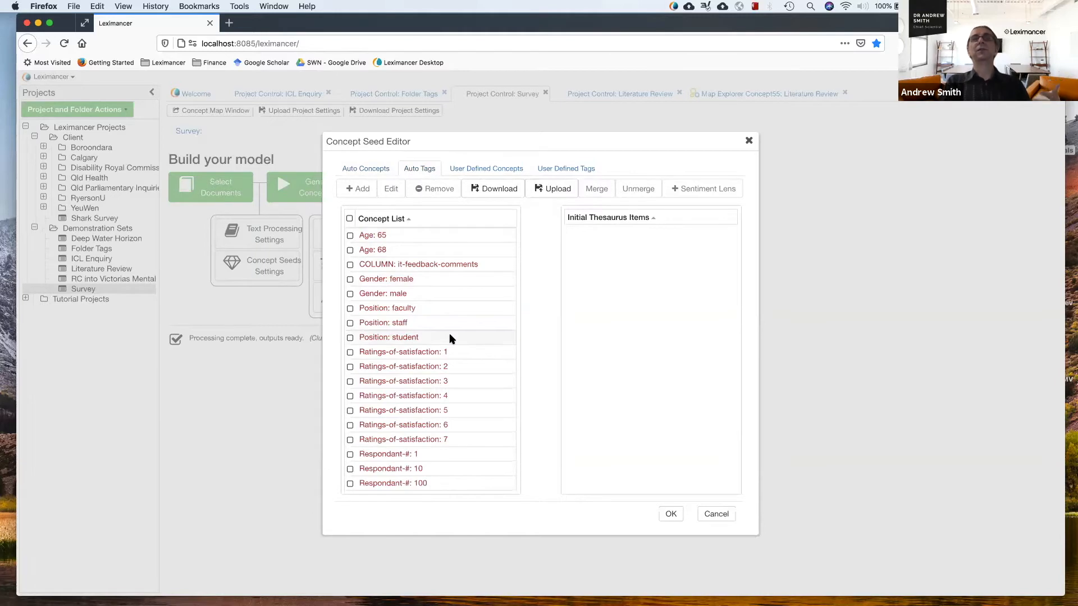
mouse_move(449, 336)
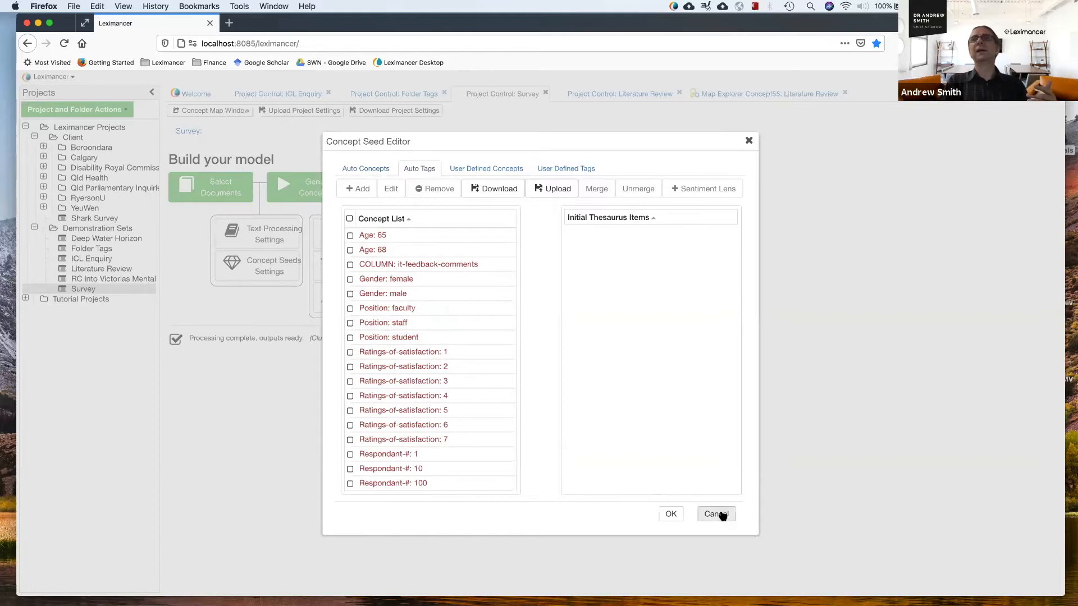
Step: Cancel the concept seed editor without saving any changes
click(715, 513)
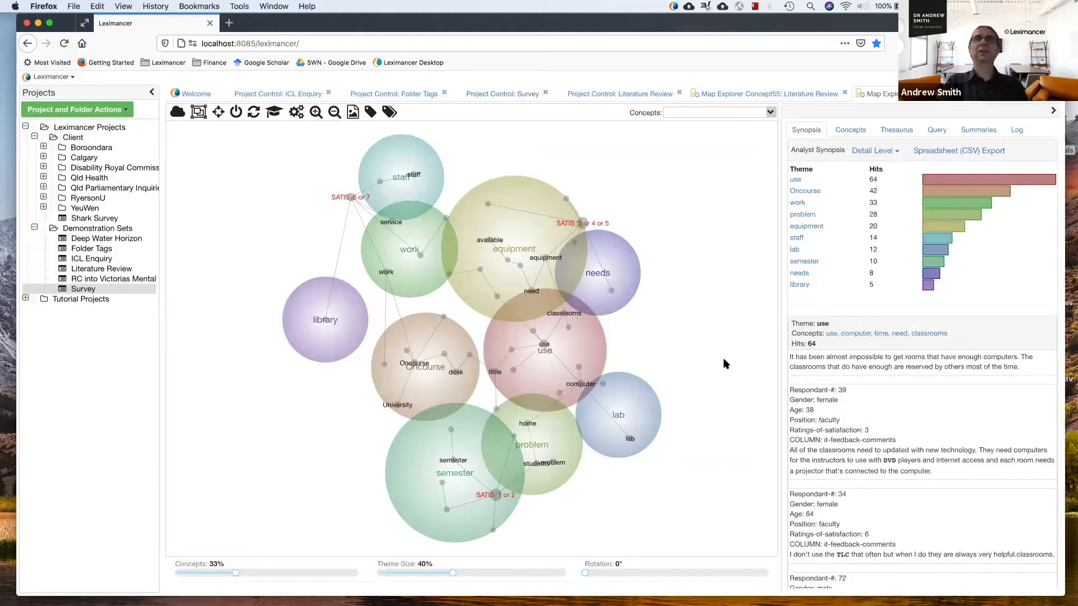
mouse_move(452, 383)
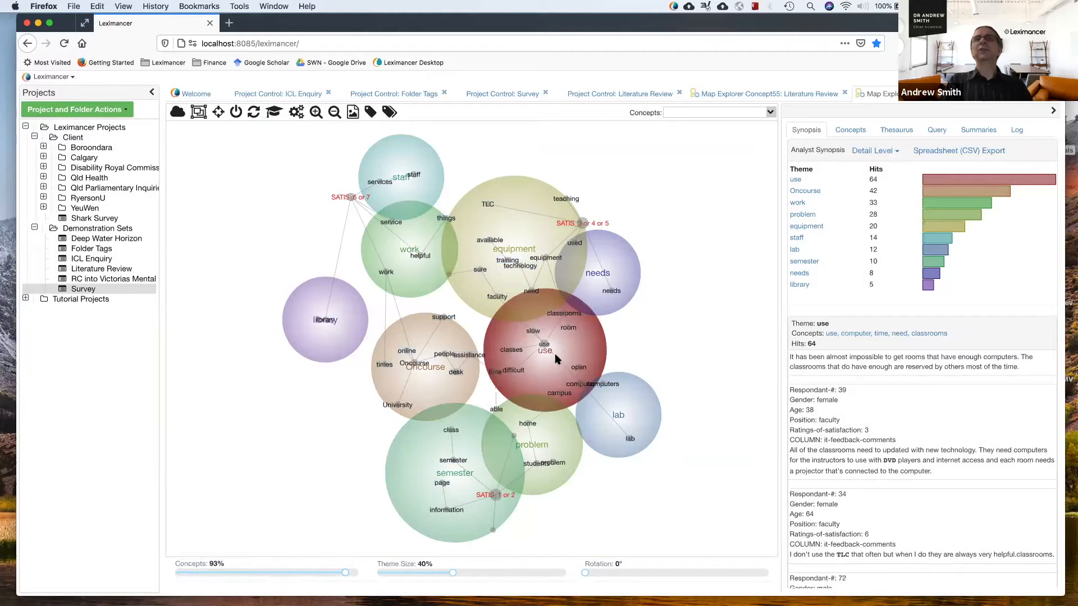
mouse_move(566, 368)
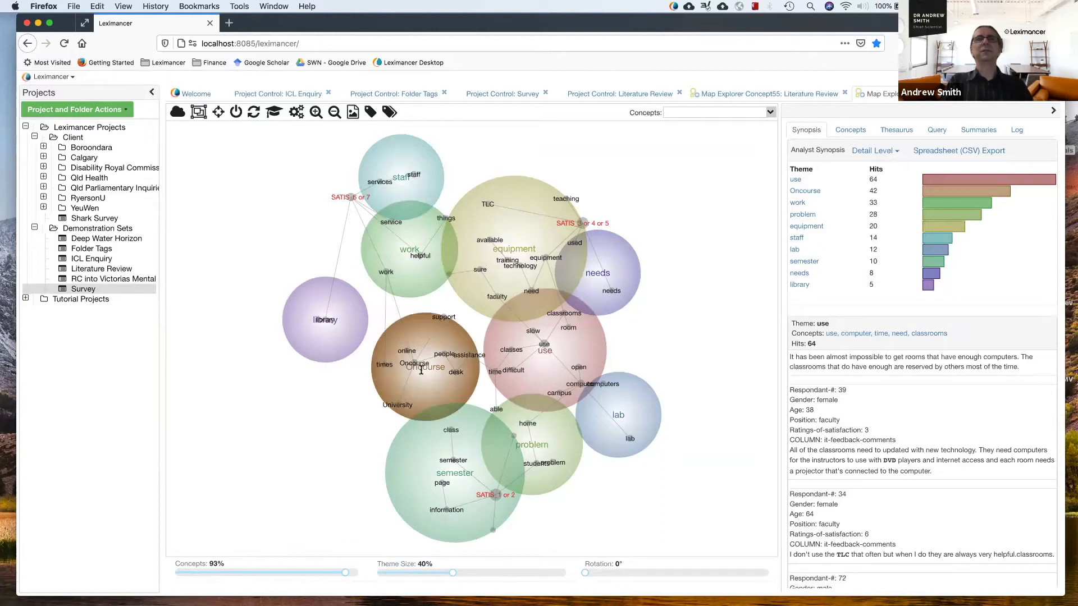
mouse_move(434, 376)
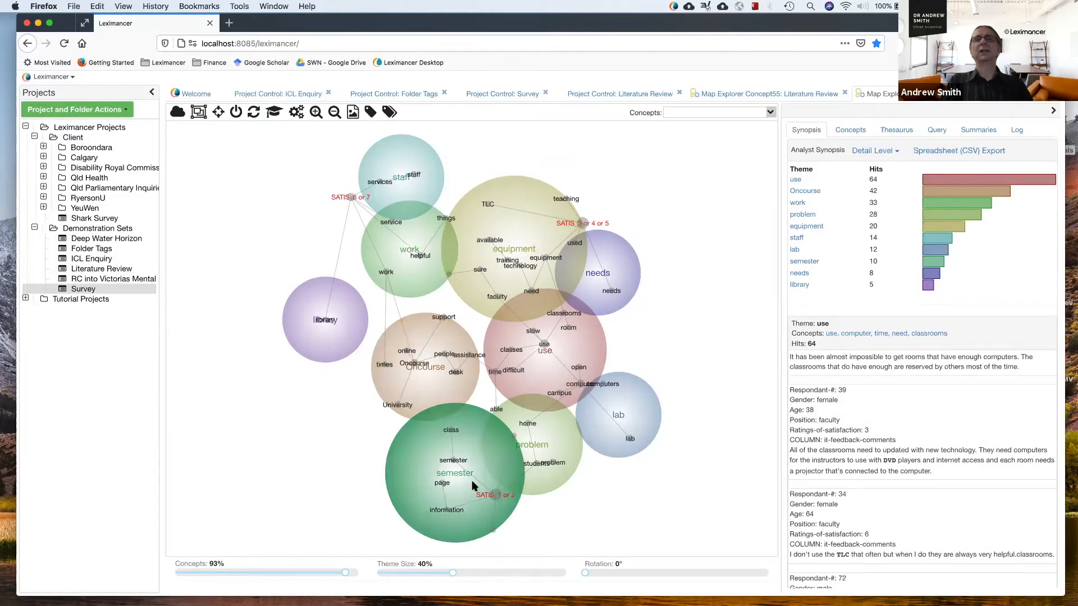
mouse_move(471, 524)
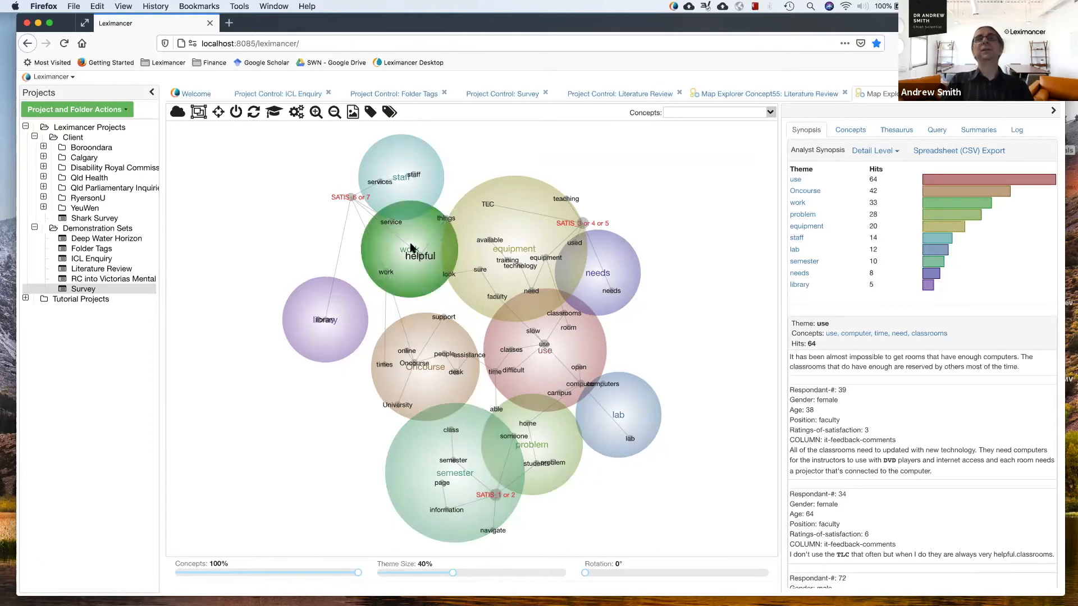
click(409, 256)
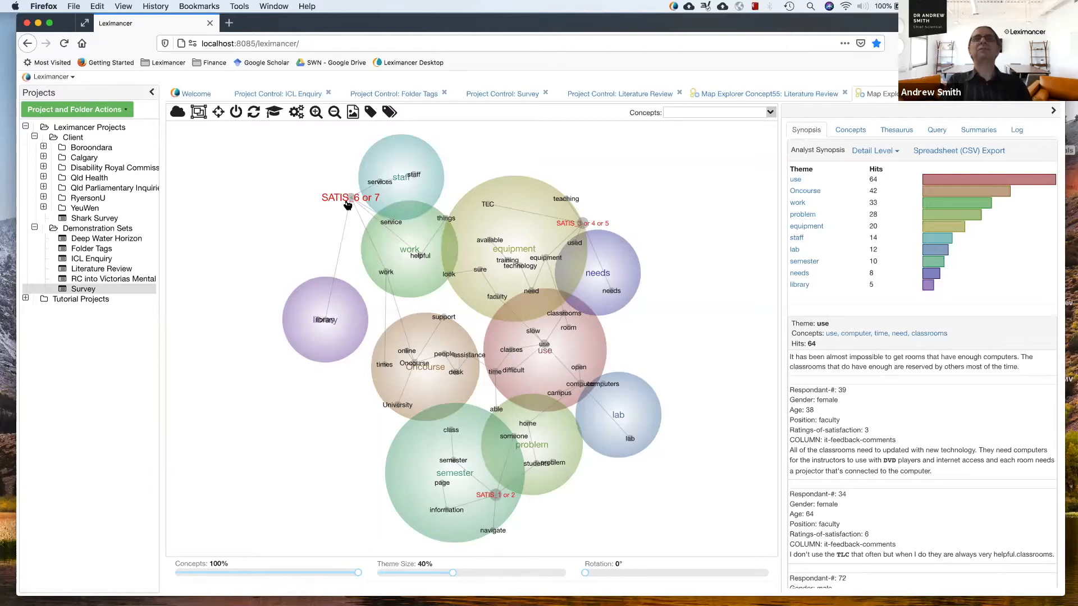
mouse_move(368, 207)
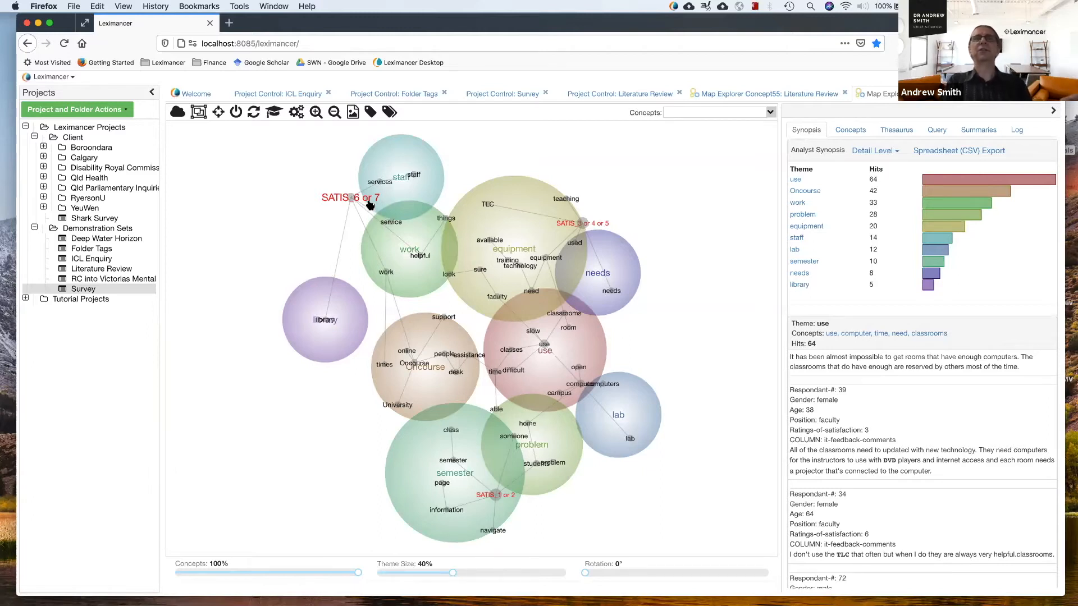
mouse_move(543, 499)
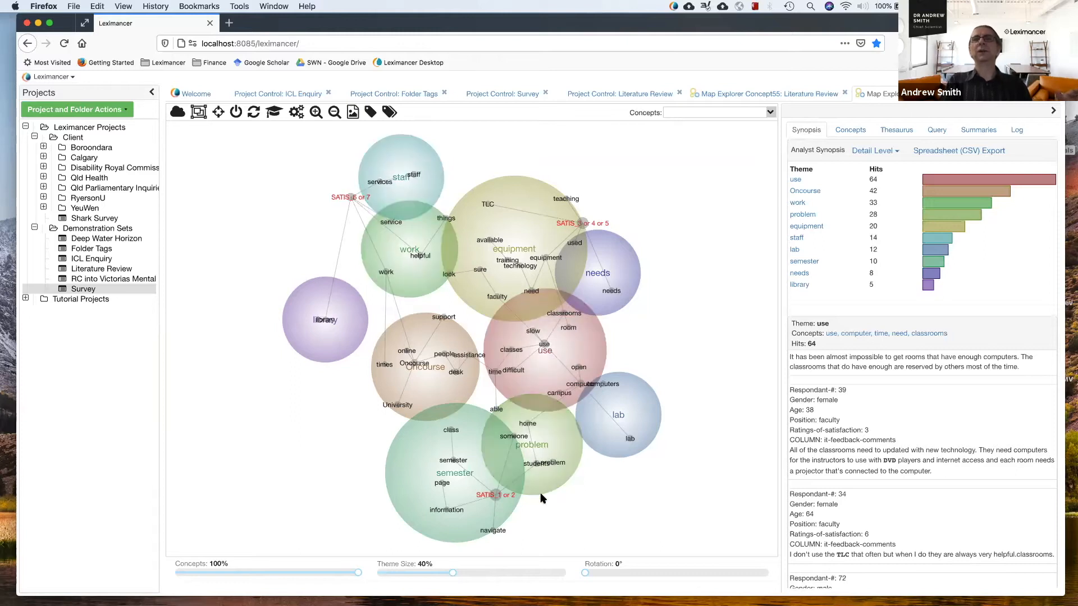
mouse_move(591, 230)
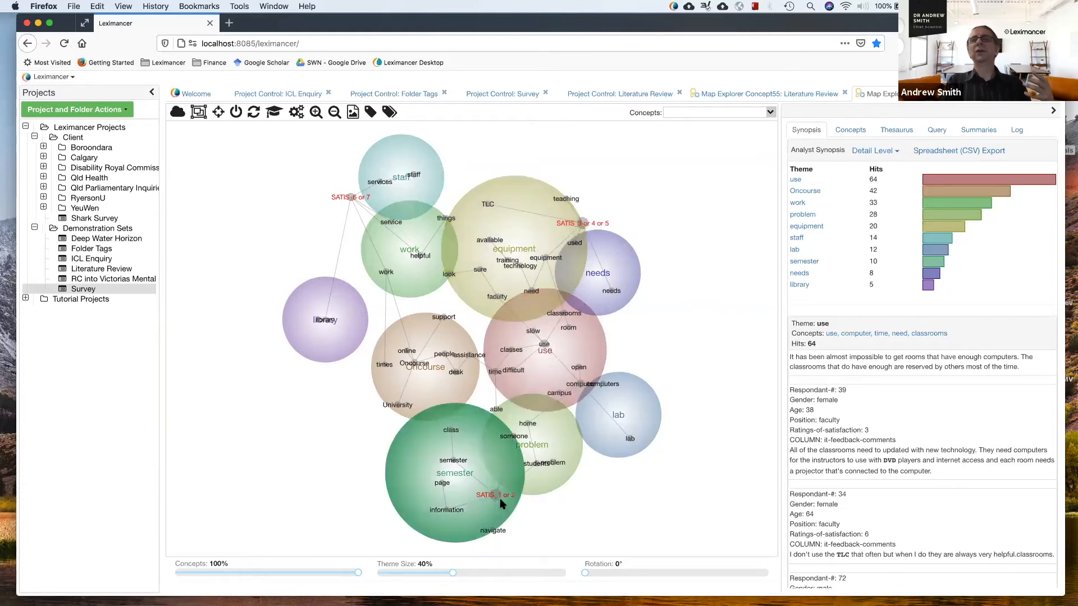
mouse_move(462, 450)
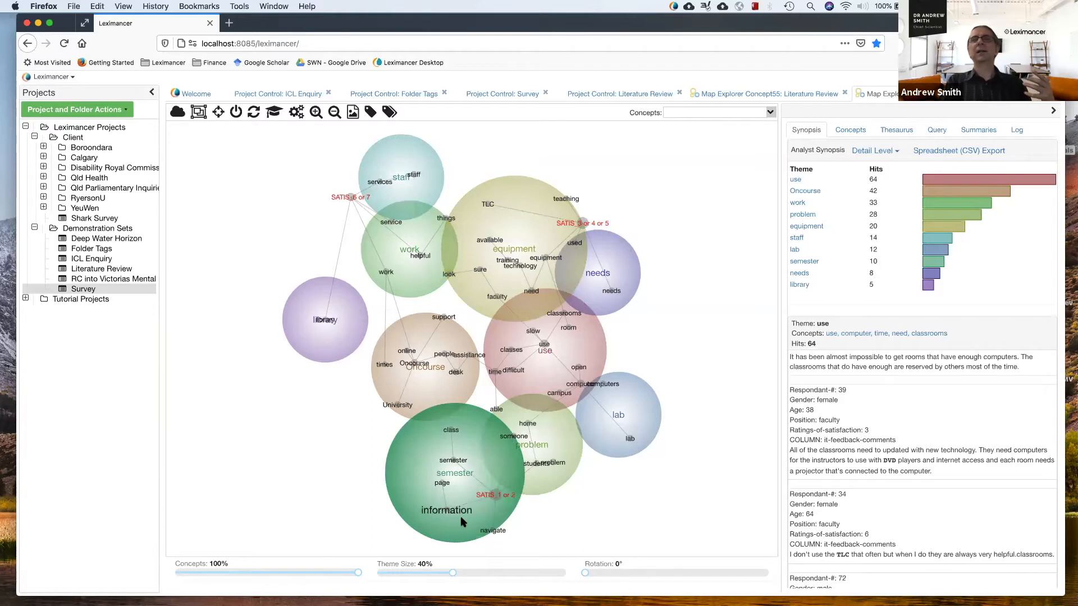
mouse_move(522, 462)
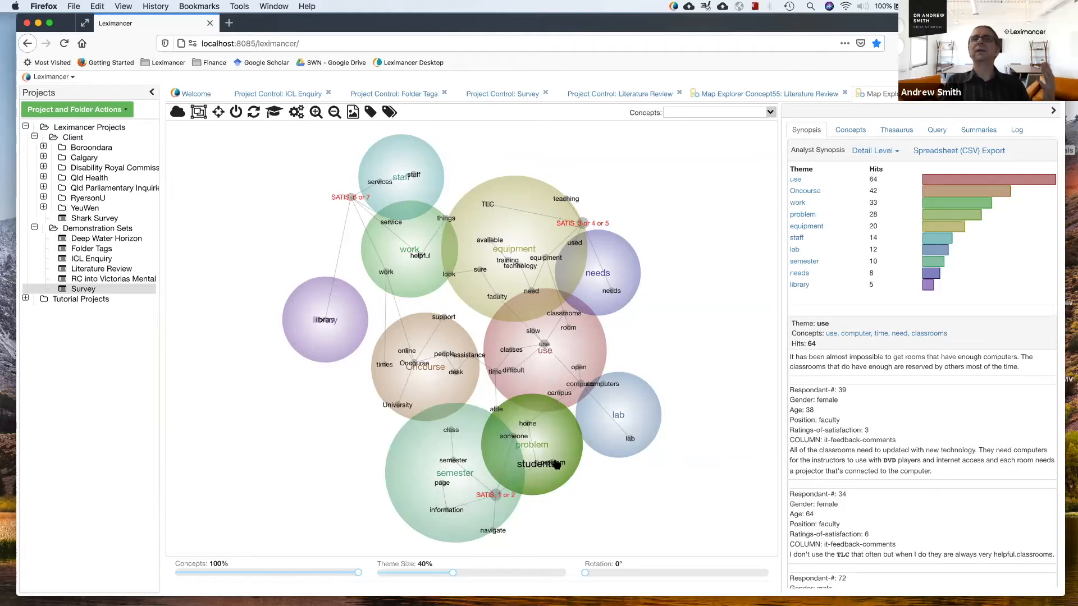
mouse_move(530, 431)
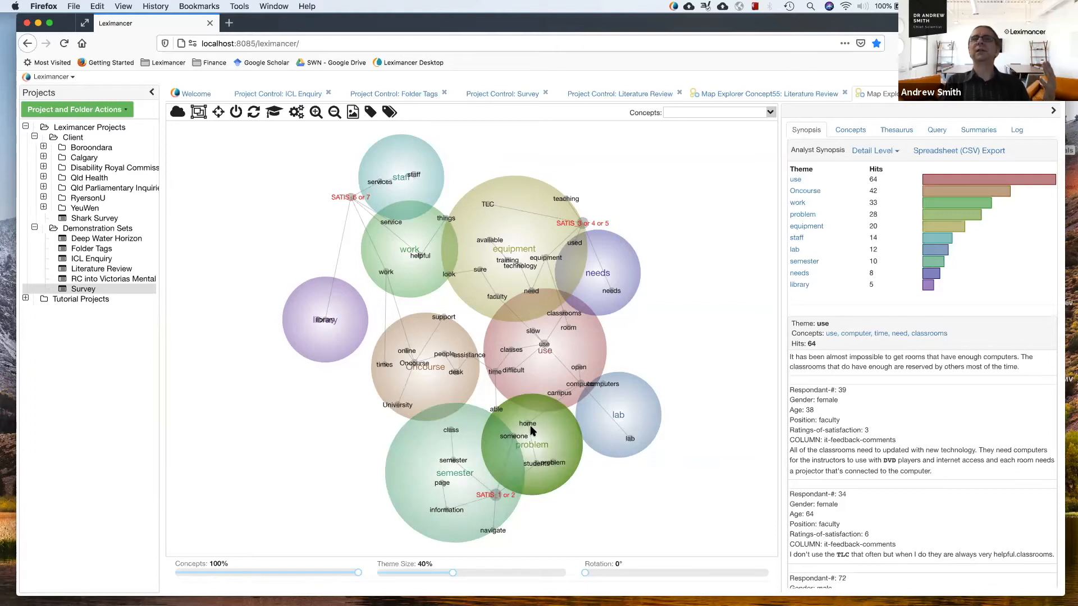
mouse_move(530, 424)
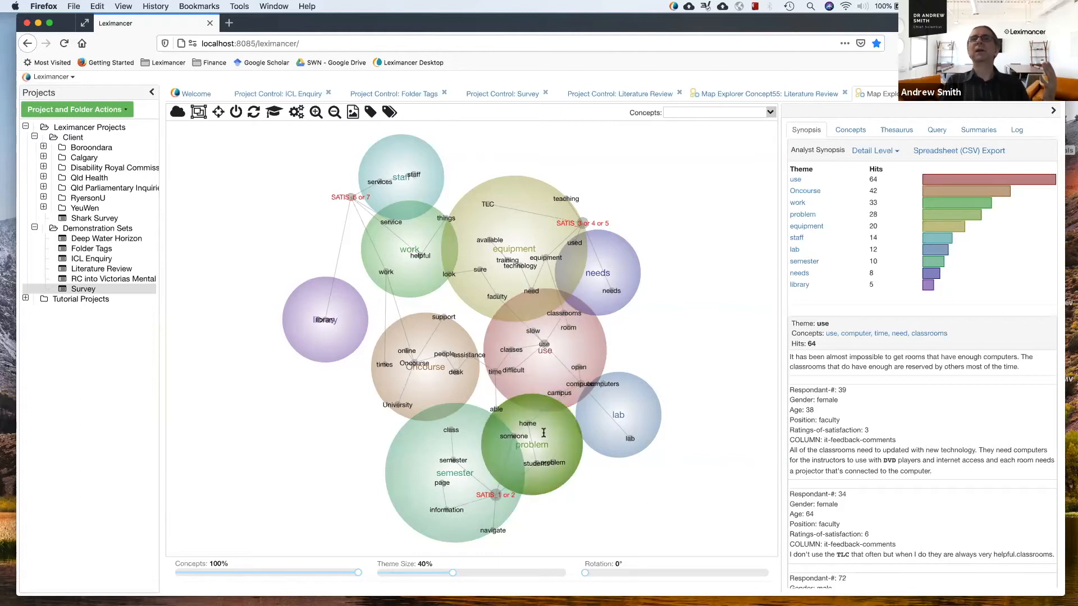
Step: Select 'students' on the map to list its co-occurring concepts, led by semester, lab, open
click(536, 466)
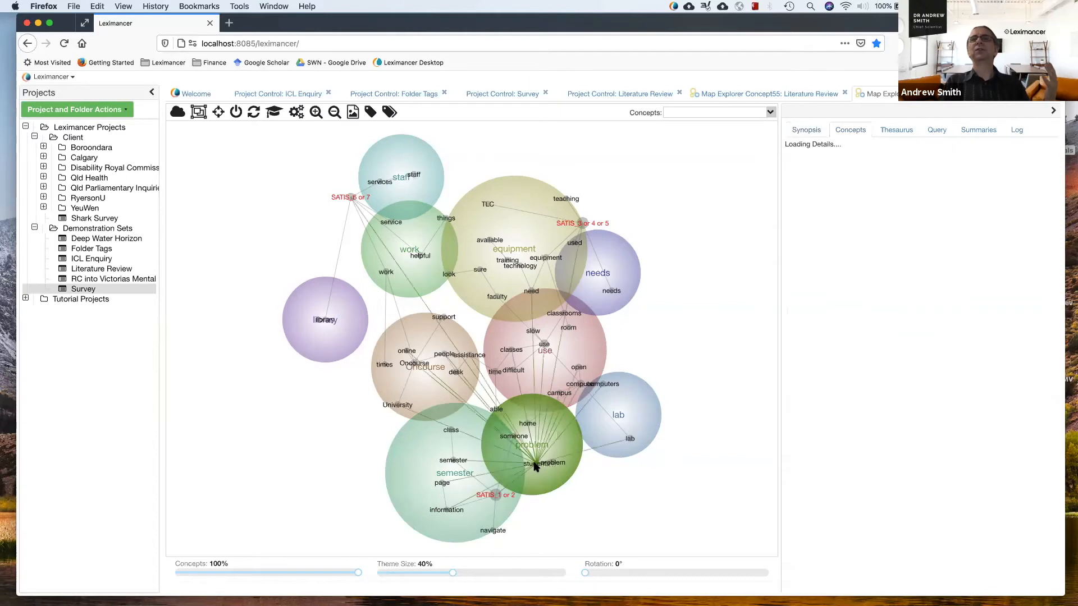
click(535, 462)
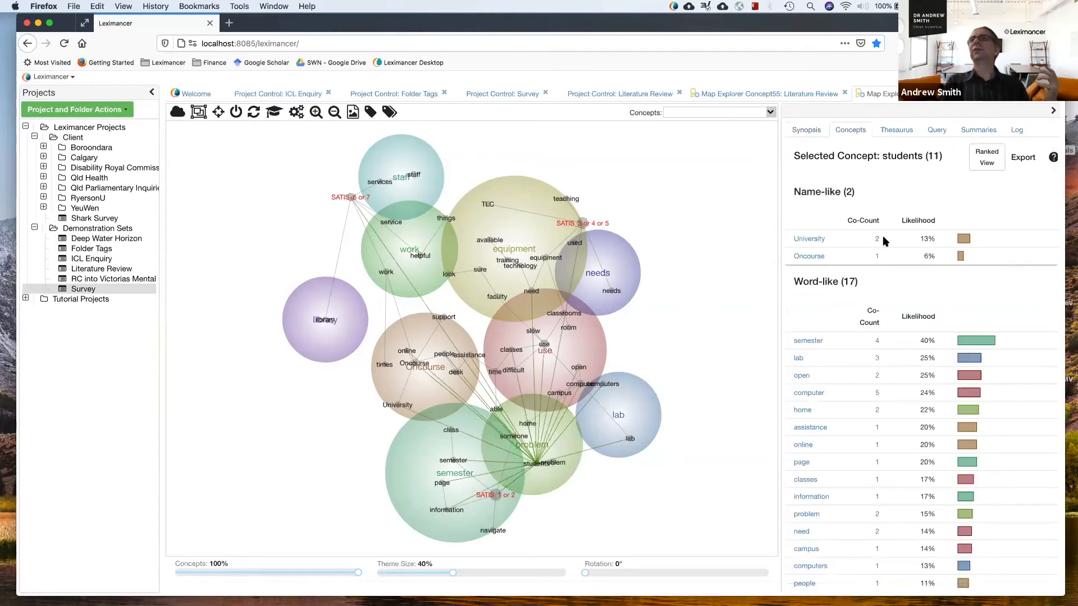
mouse_move(823, 372)
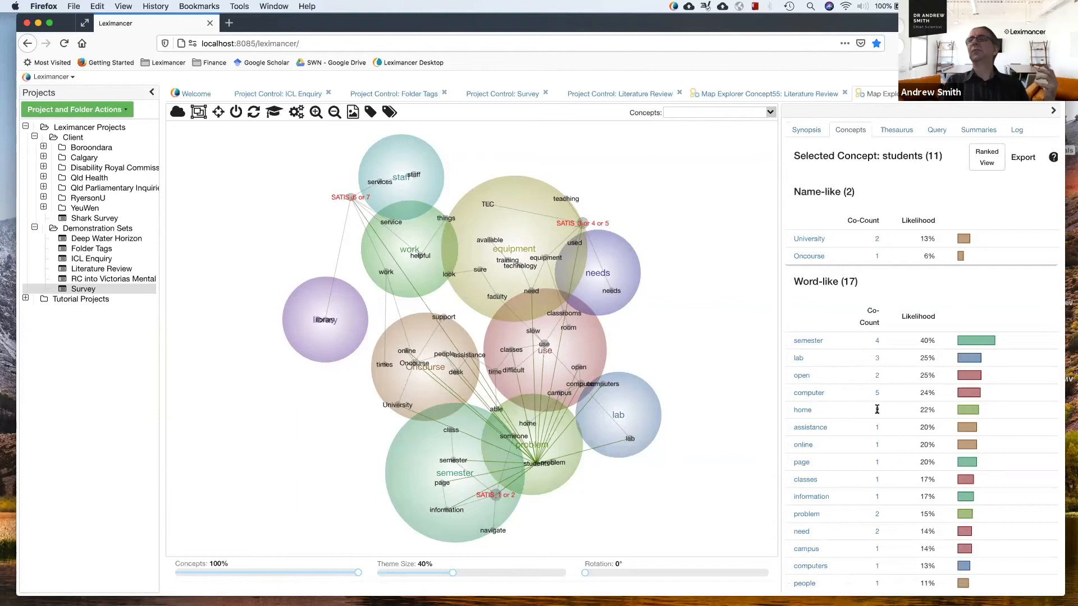
Step: Query comments containing both 'students' and 'home', returning 2 results
click(802, 409)
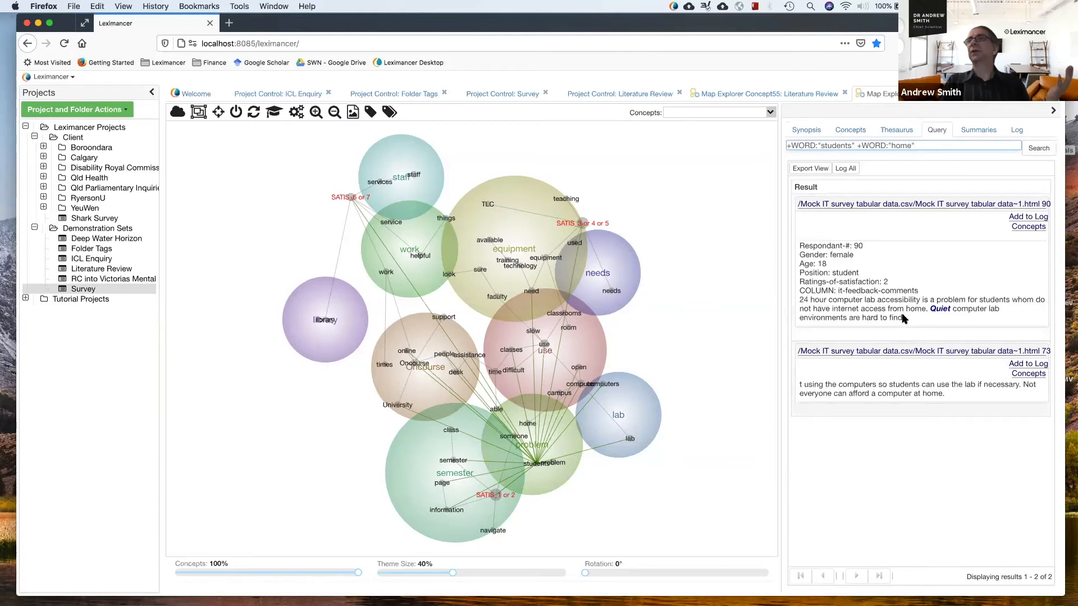
mouse_move(919, 309)
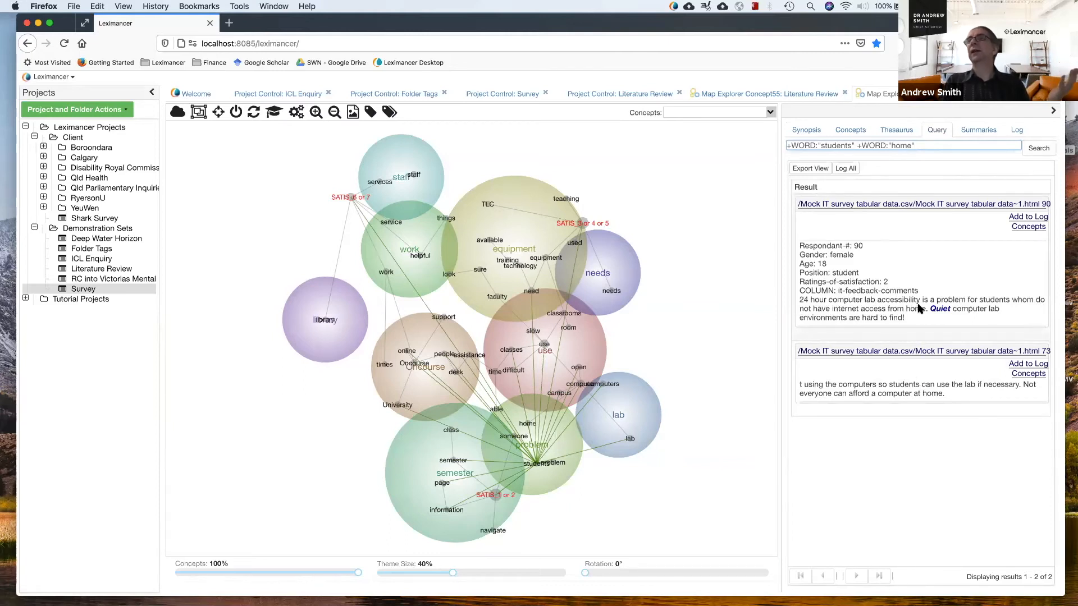
click(900, 145)
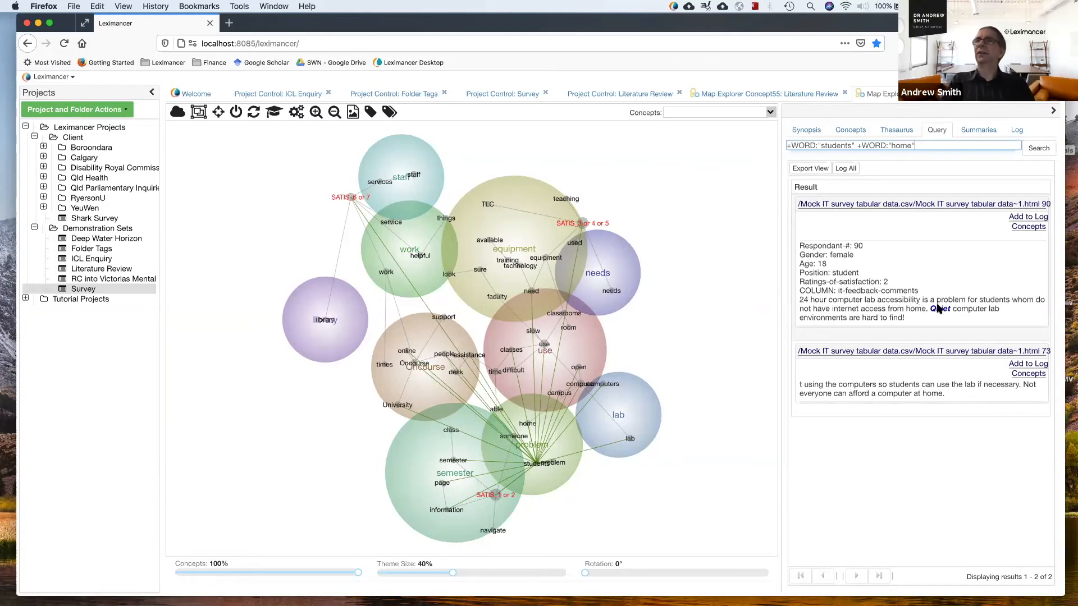
mouse_move(809, 325)
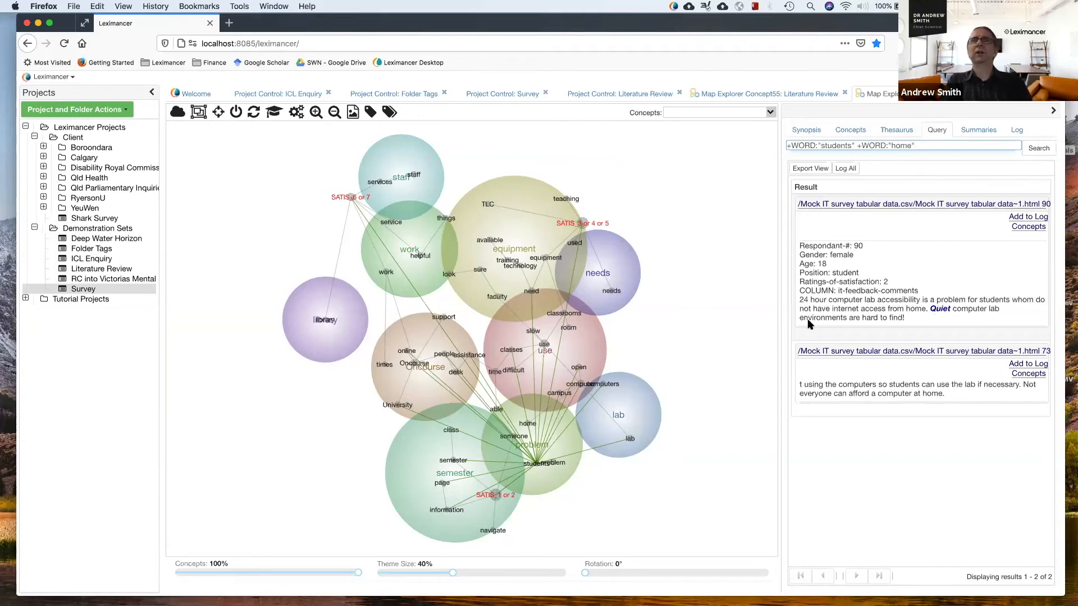
mouse_move(659, 335)
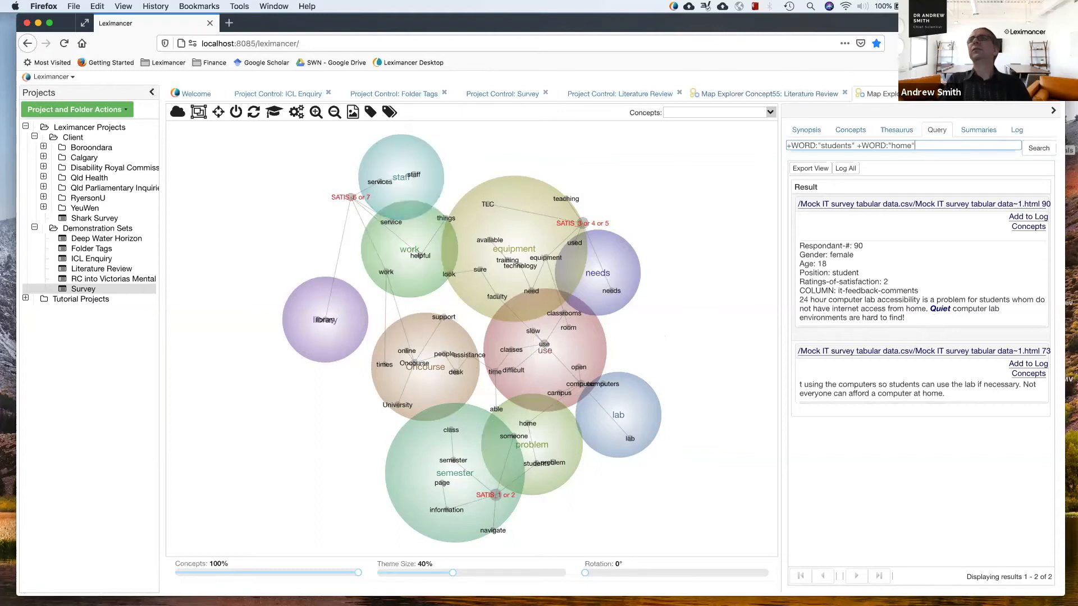
Step: View the gender, position and satisfaction mapping concepts in Concept Coding Settings, then cancel
click(502, 94)
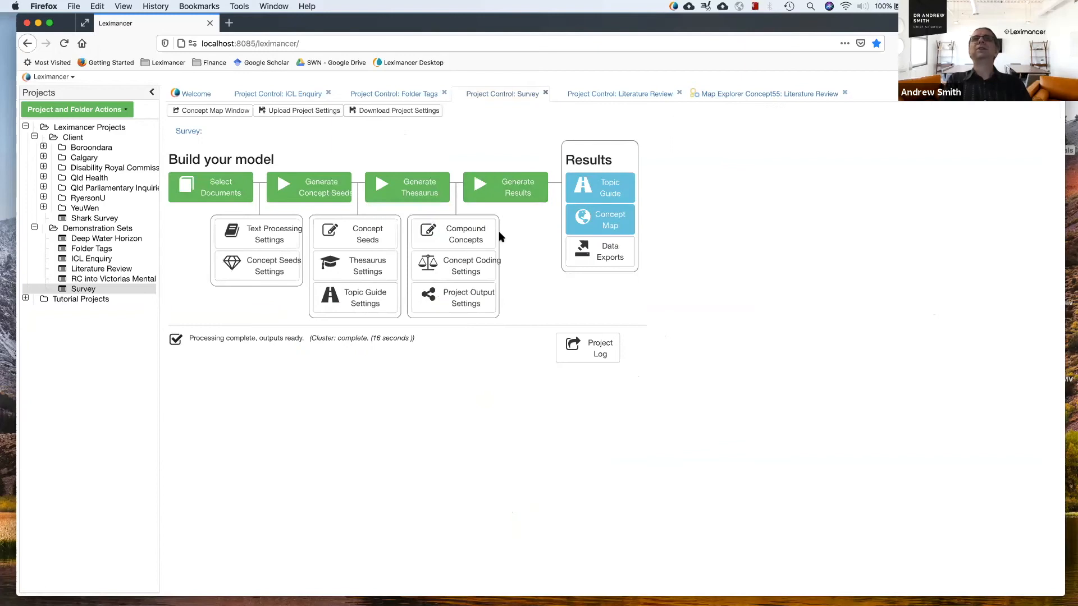
click(465, 265)
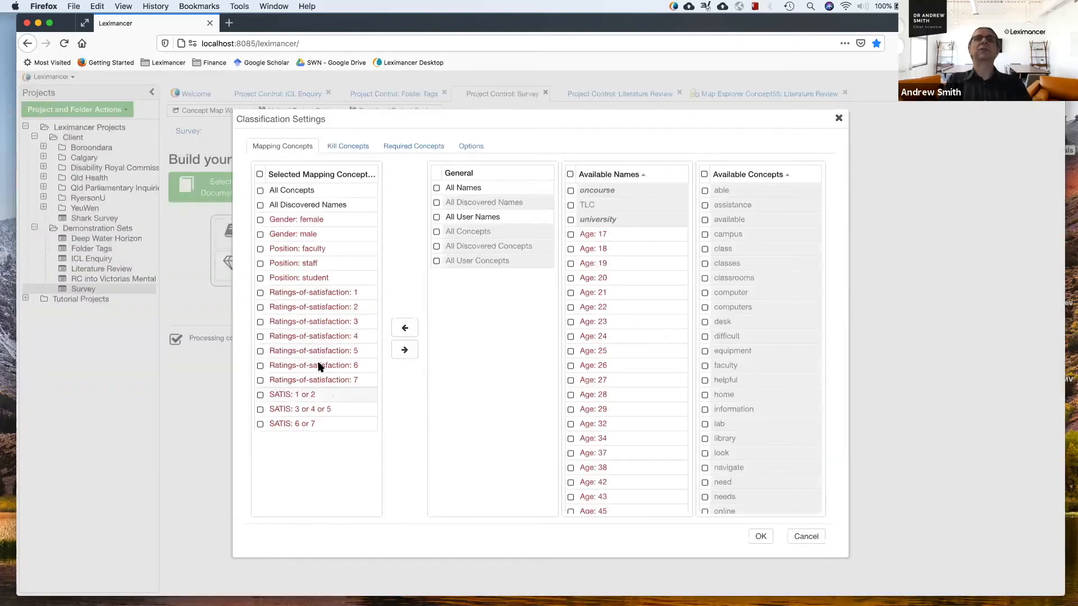
mouse_move(796, 471)
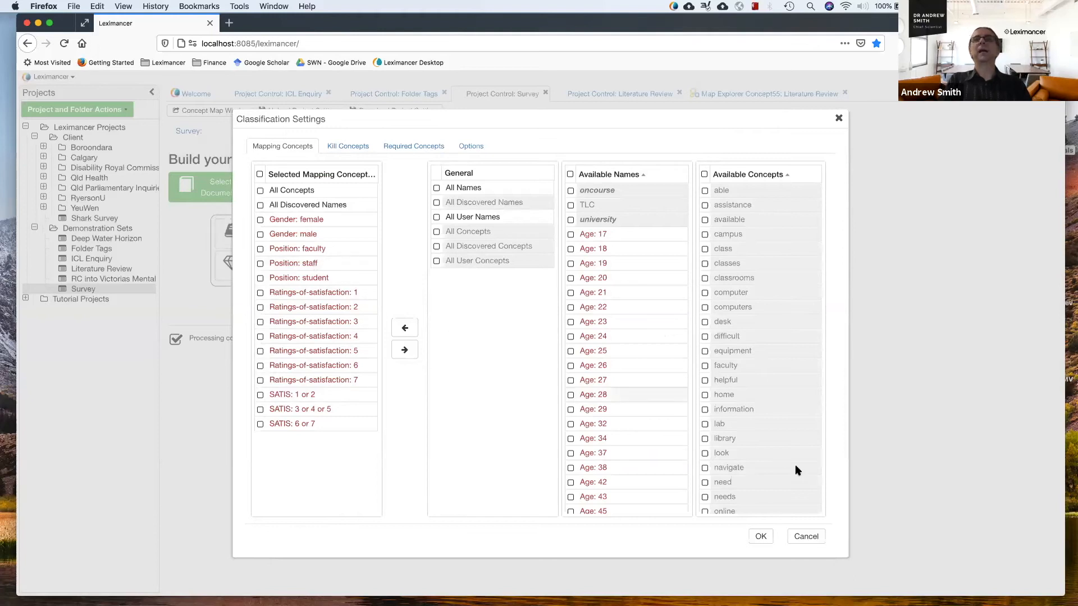
click(760, 536)
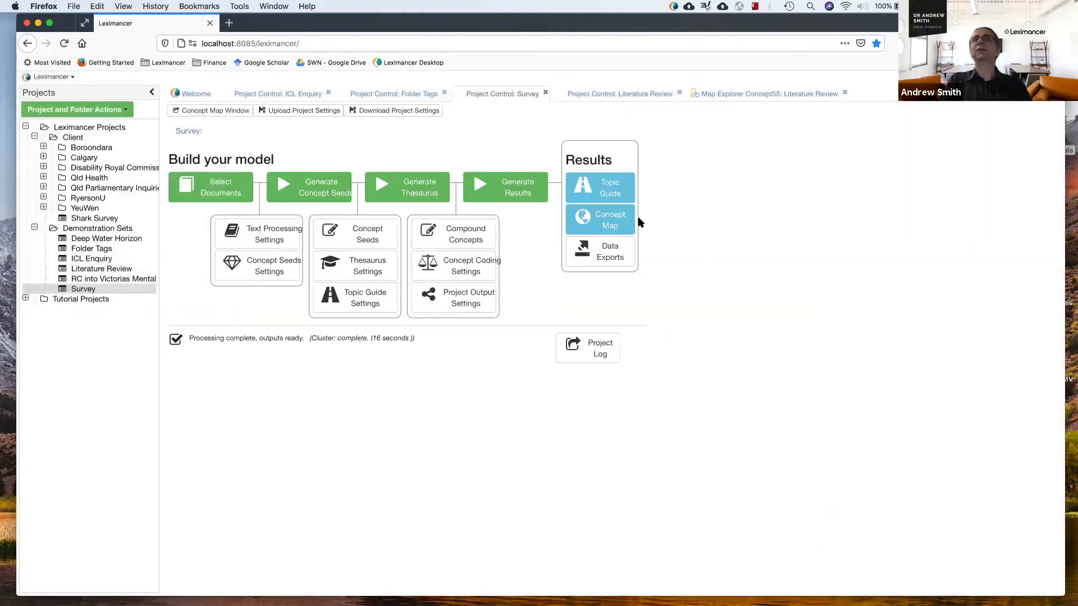
Step: Rank concepts linked to female respondents, then male respondents (University, teaching, home)
click(600, 218)
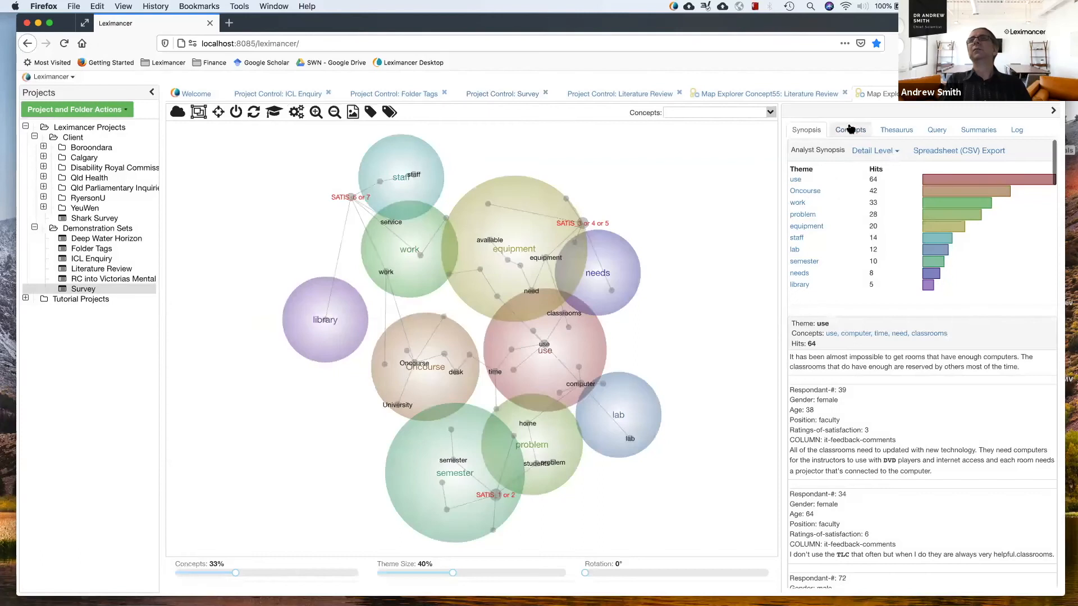
click(849, 129)
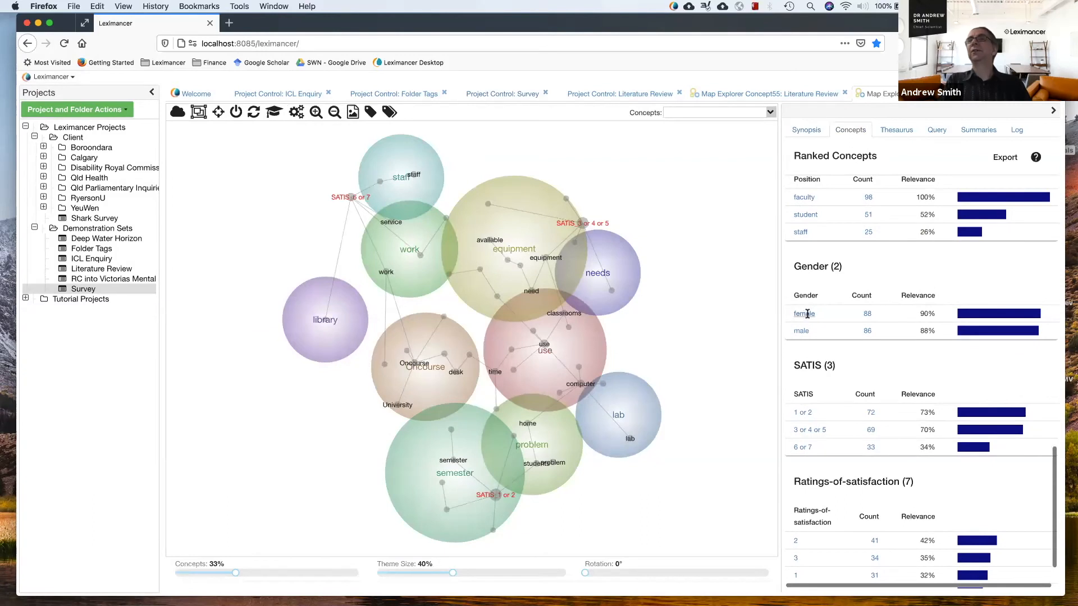
click(803, 313)
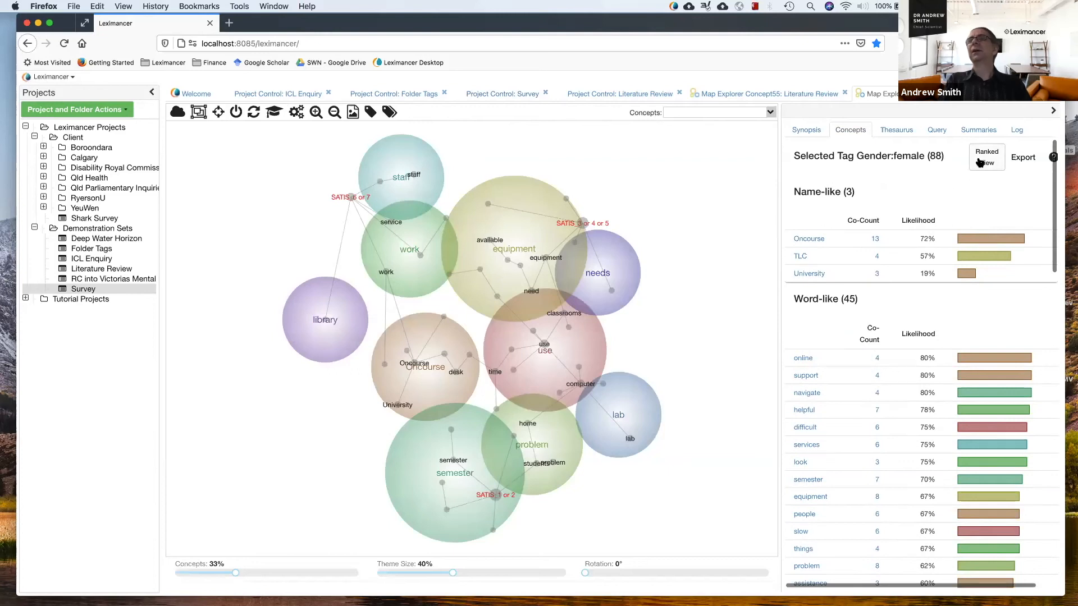
click(986, 157)
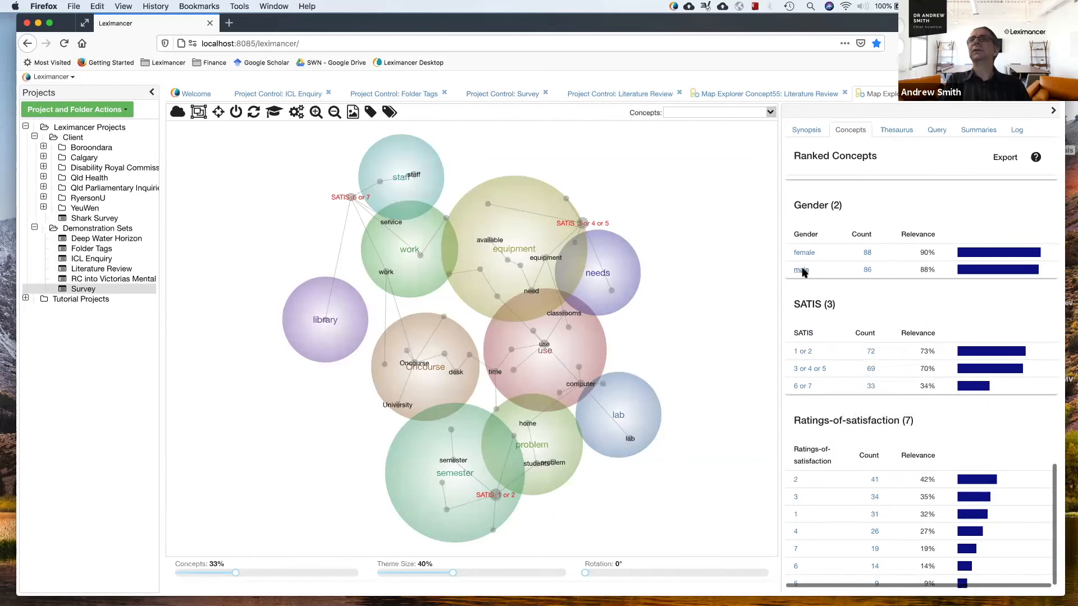
click(802, 269)
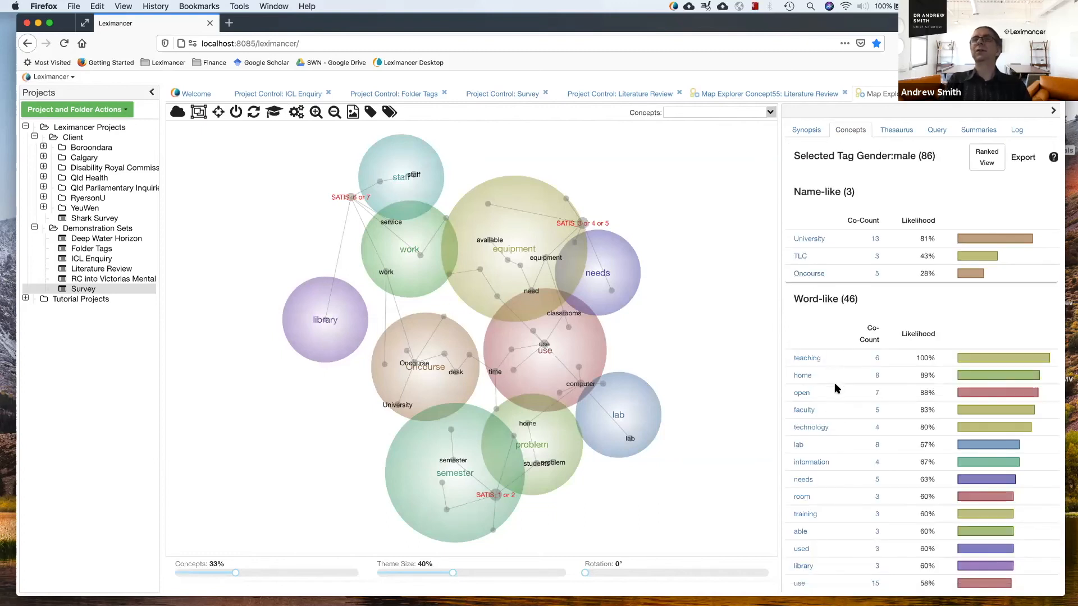
mouse_move(743, 359)
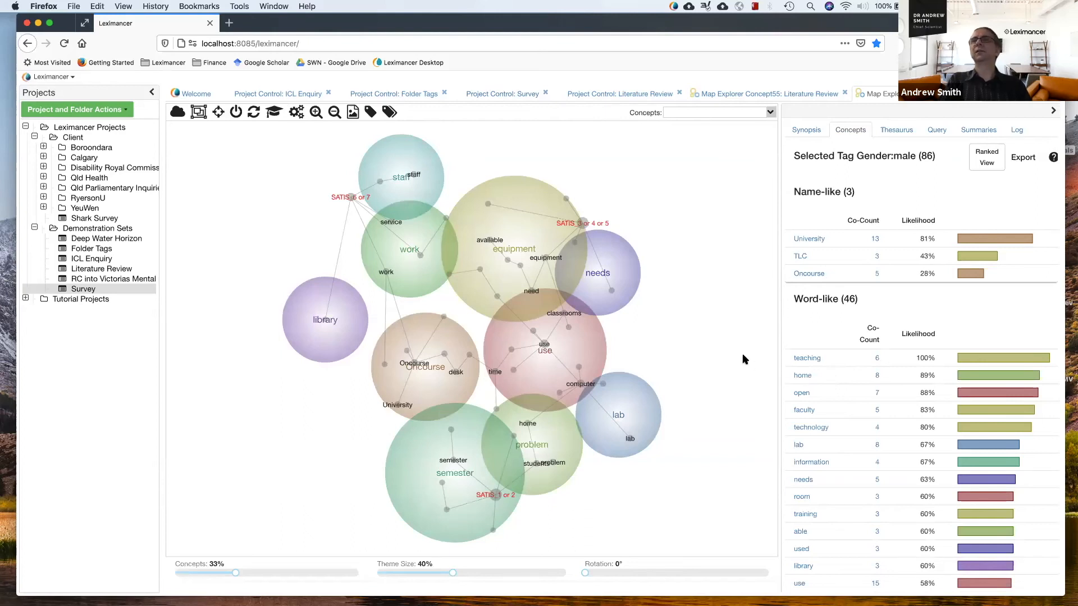
mouse_move(838, 358)
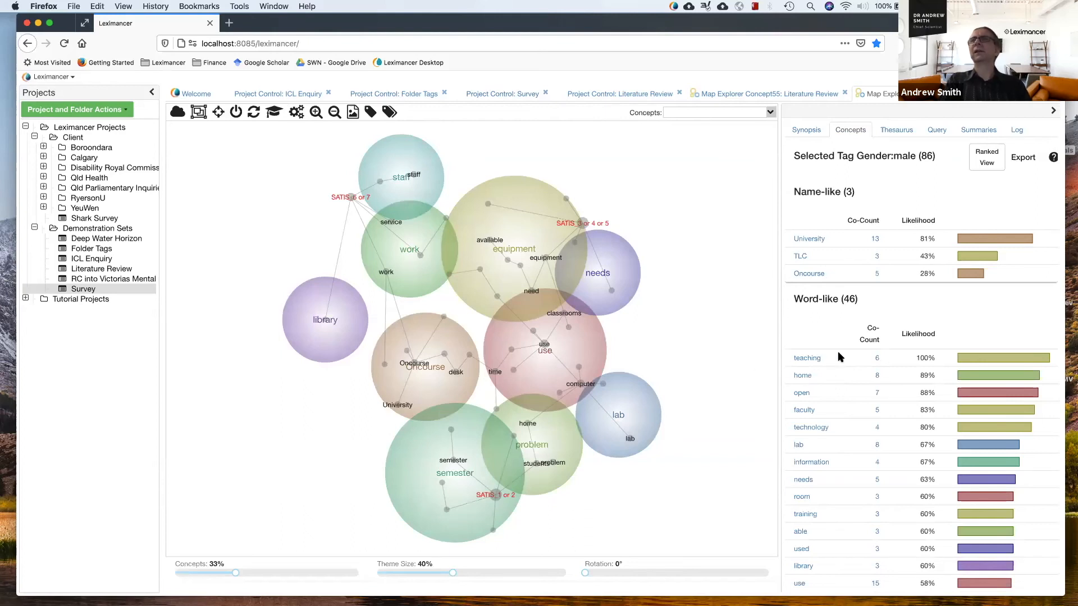
mouse_move(877, 357)
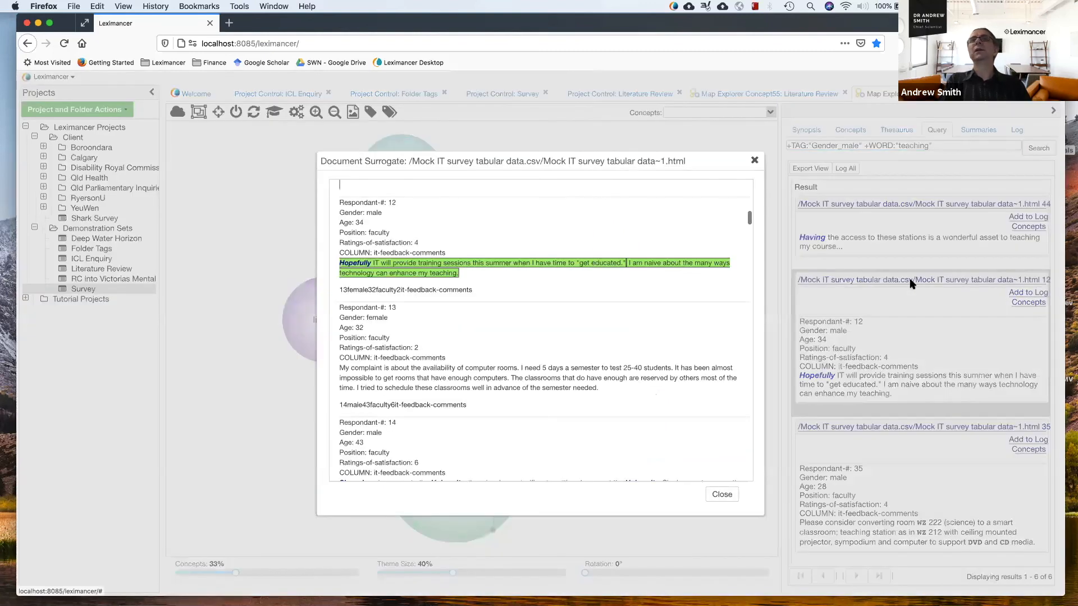
mouse_move(492, 256)
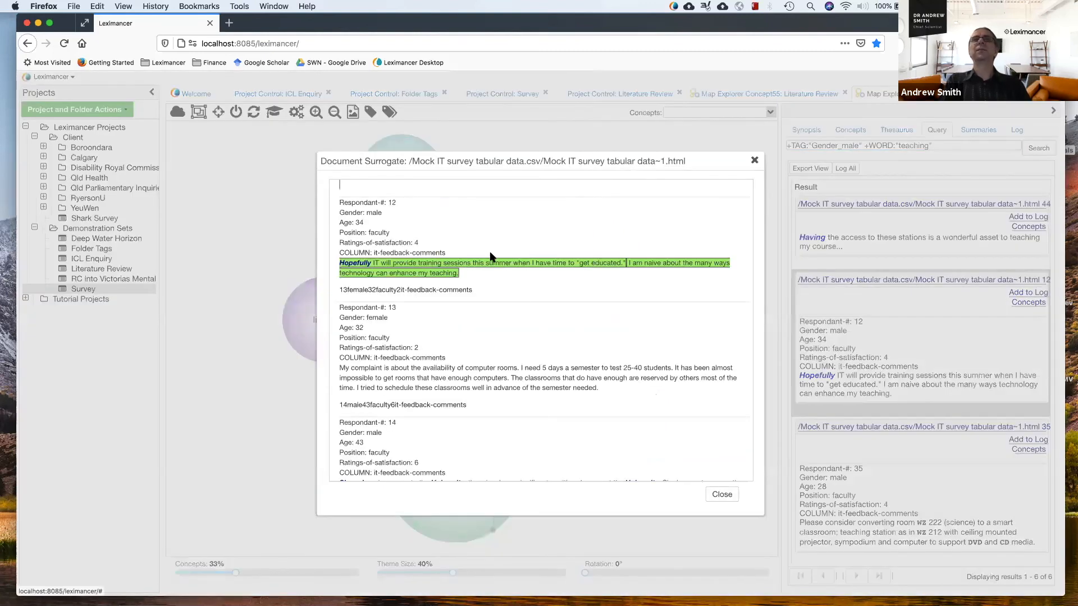
Step: Read respondent 12's full comment among the 6 male teaching results, then close it
scroll(up, 3)
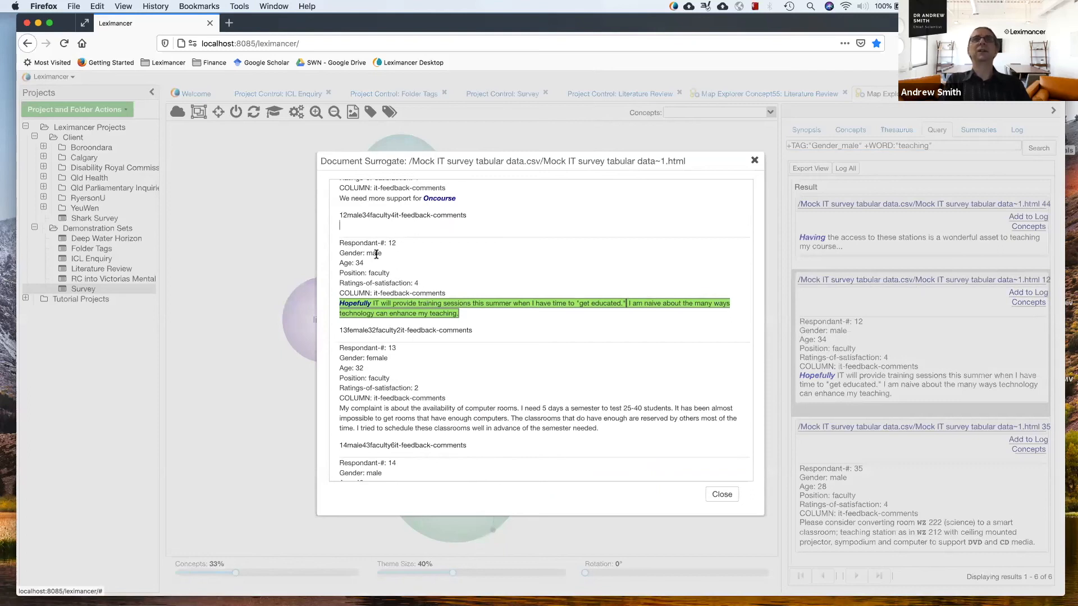
mouse_move(389, 294)
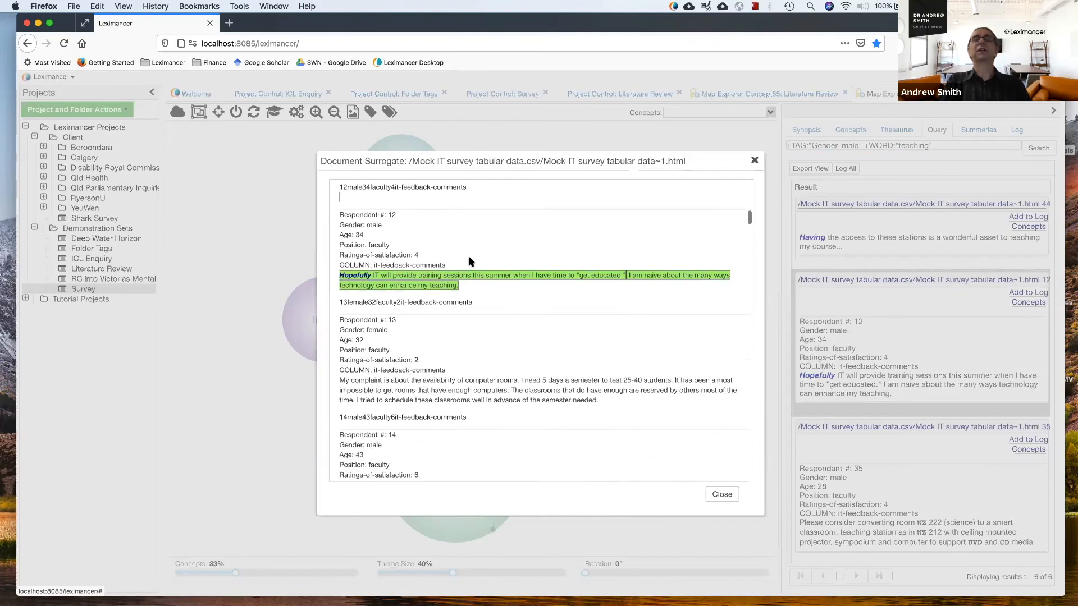
scroll(down, 3)
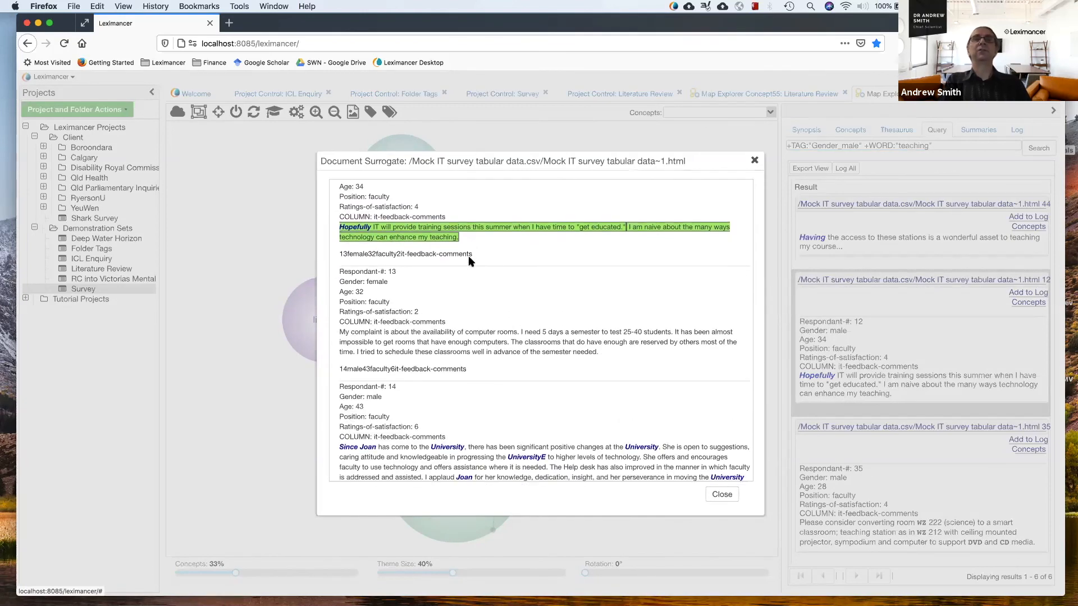
mouse_move(517, 301)
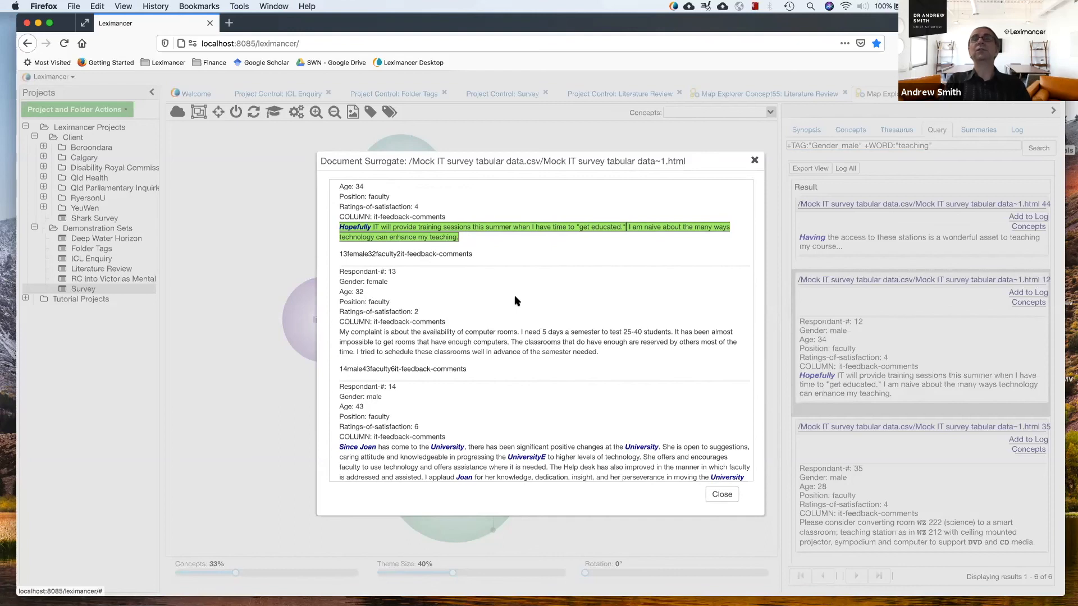
scroll(up, 3)
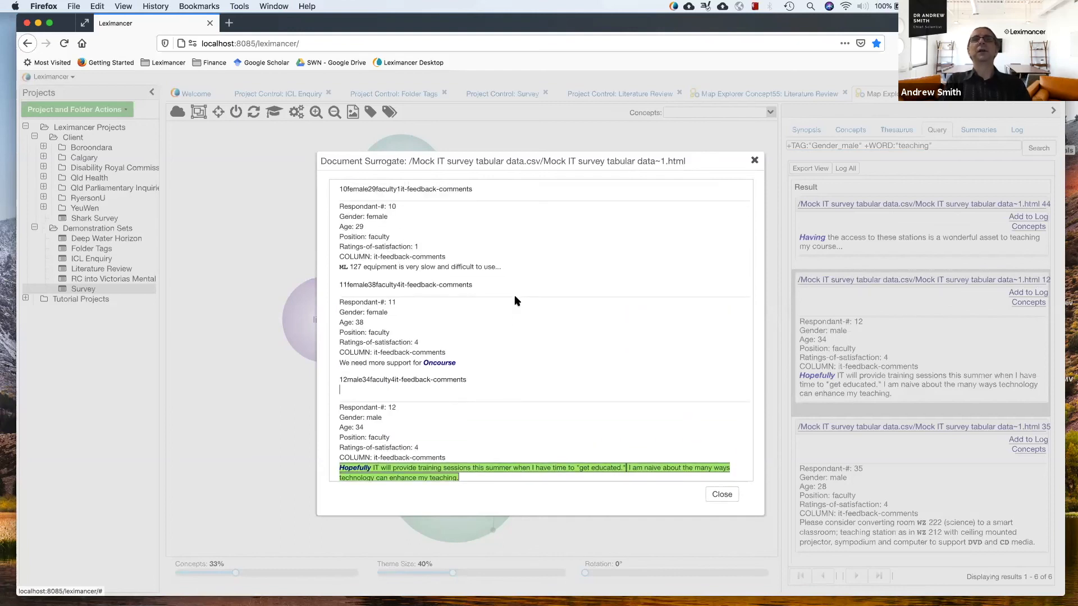
scroll(down, 3)
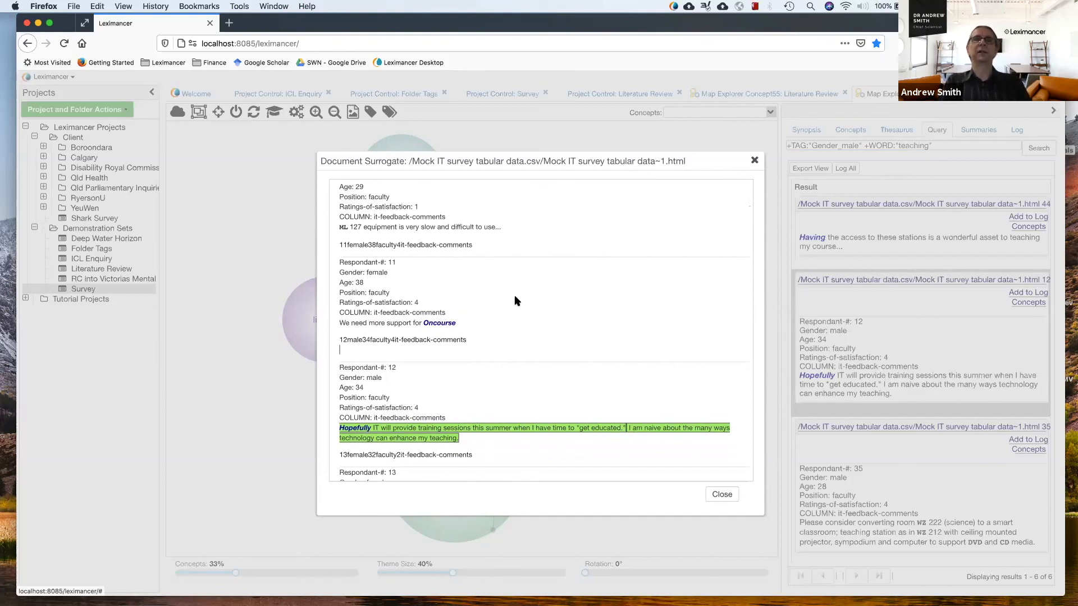
mouse_move(630, 218)
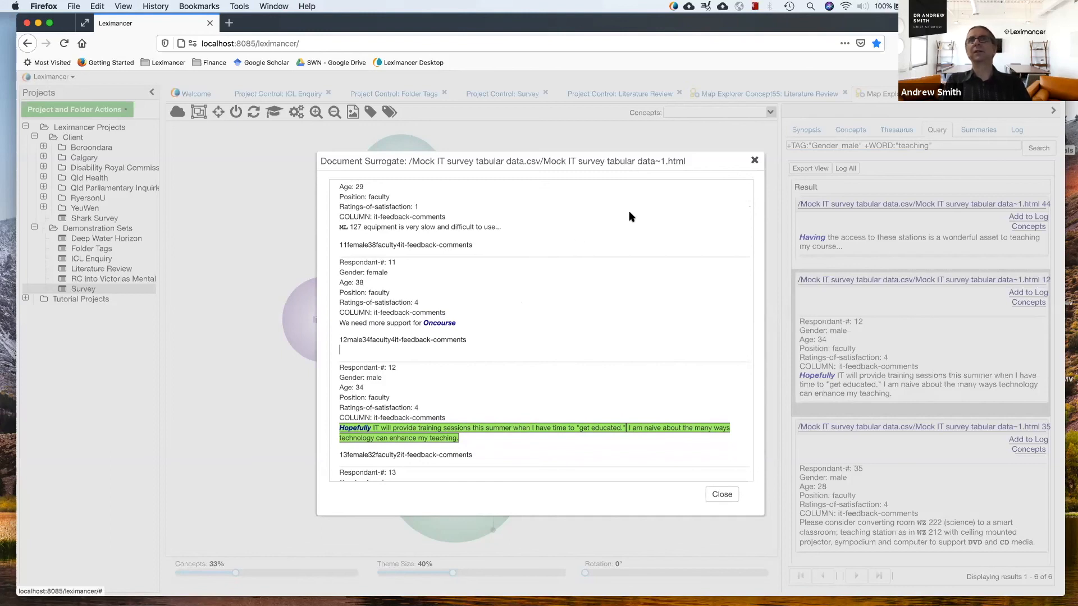
mouse_move(715, 490)
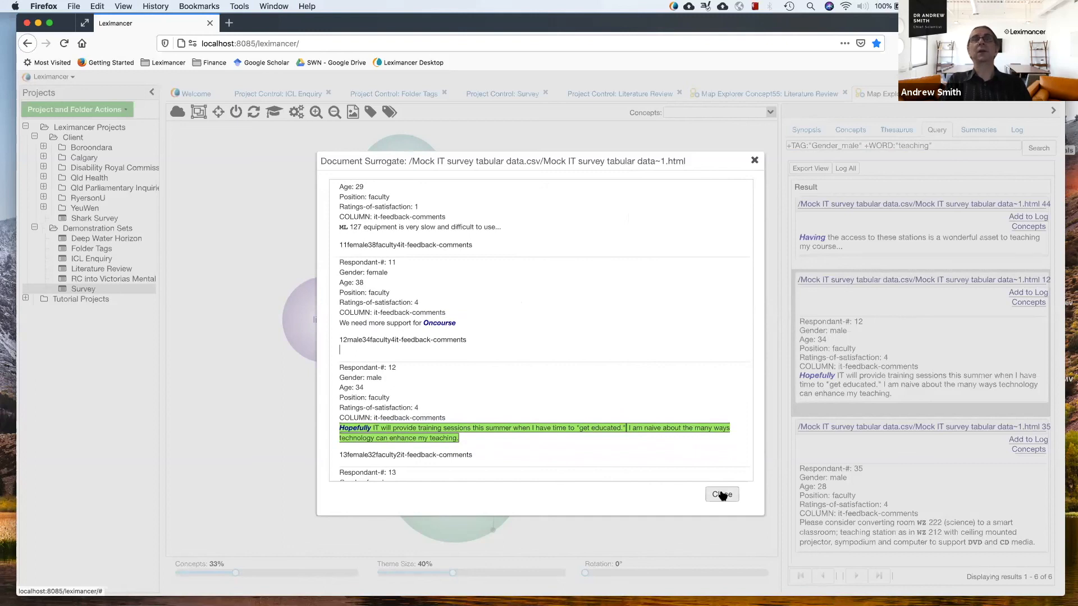
click(720, 494)
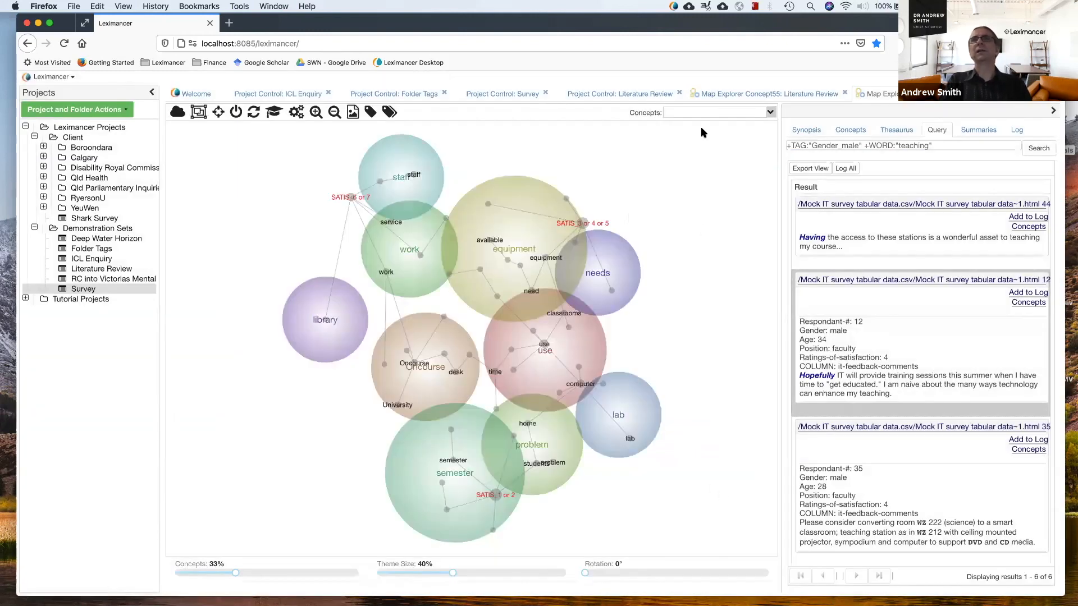